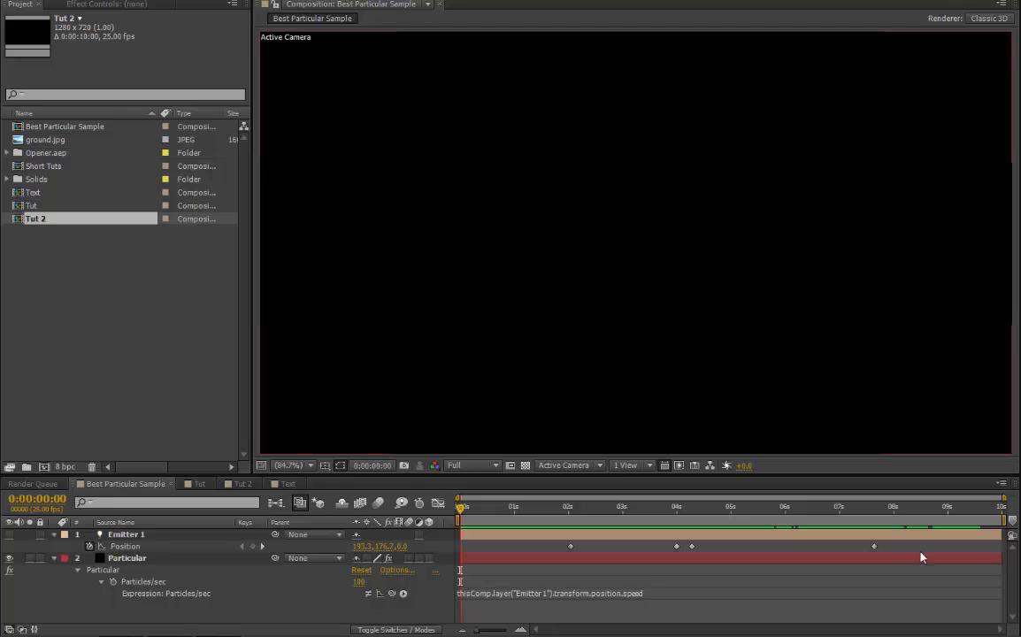
{"action": "mouse_move", "coordinate": [460, 507]}
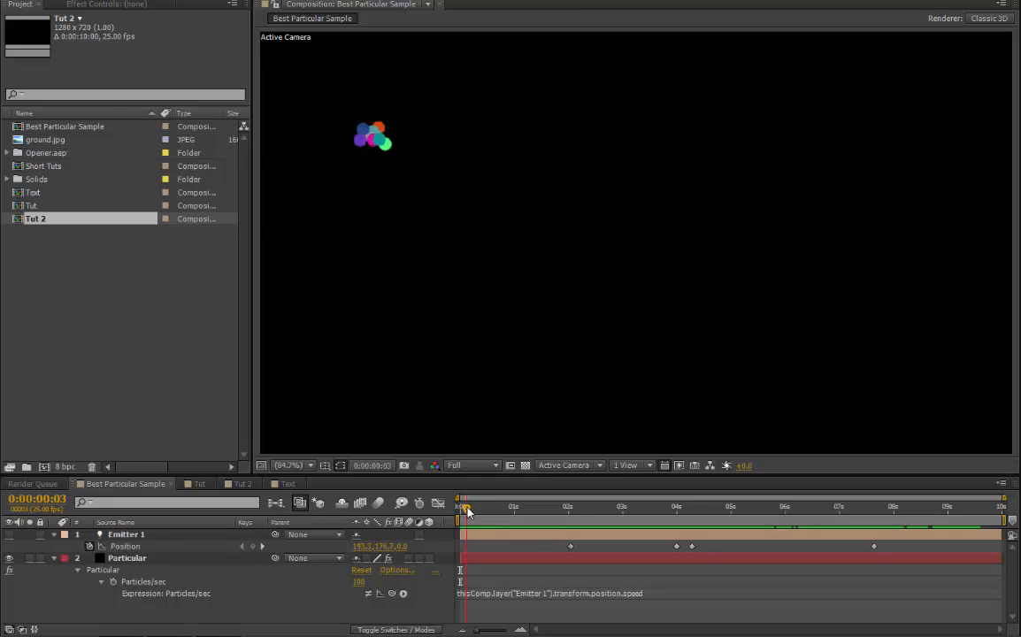
- Scrub from start to last frame to preview the sparse trail along the Z path
{"action": "left_click_drag", "start_coordinate": [466, 507], "coordinate": [499, 507]}
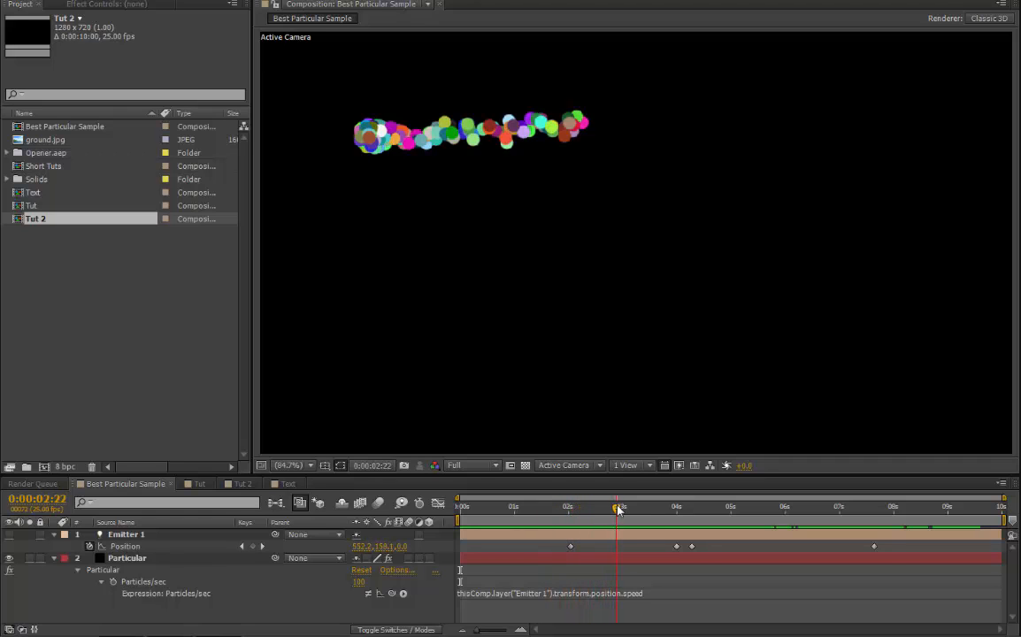
{"action": "left_click_drag", "start_coordinate": [618, 507], "coordinate": [655, 506]}
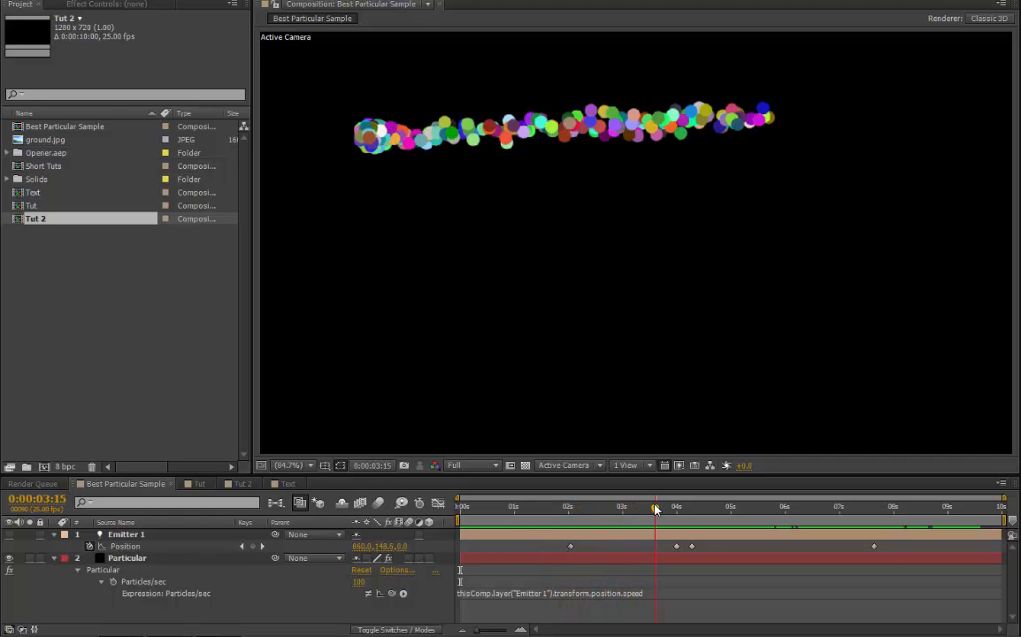
{"action": "left_click_drag", "start_coordinate": [655, 506], "coordinate": [673, 506]}
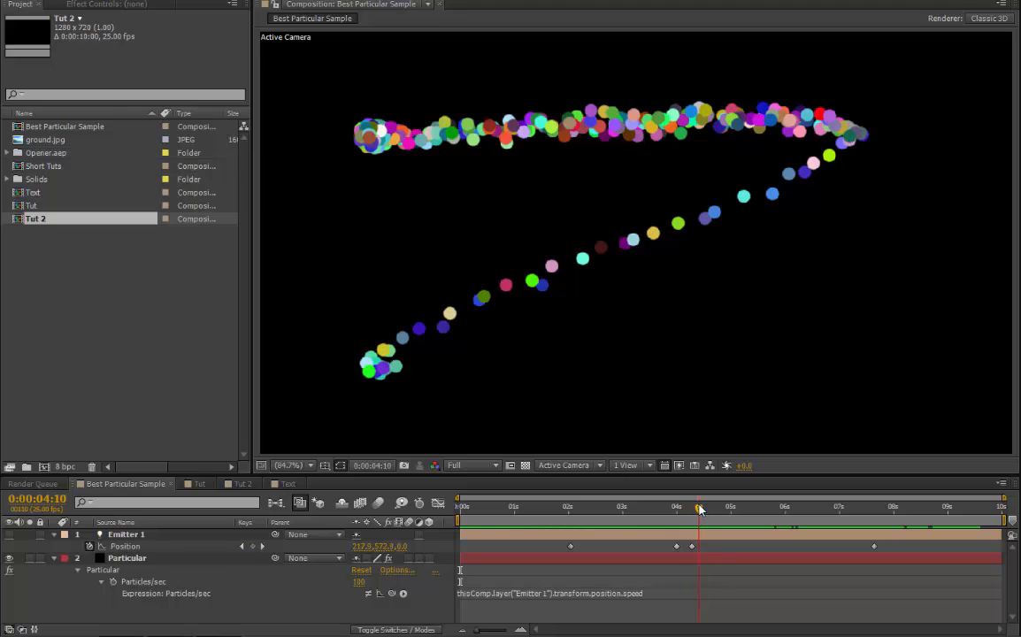
{"action": "left_click_drag", "start_coordinate": [699, 506], "coordinate": [724, 506]}
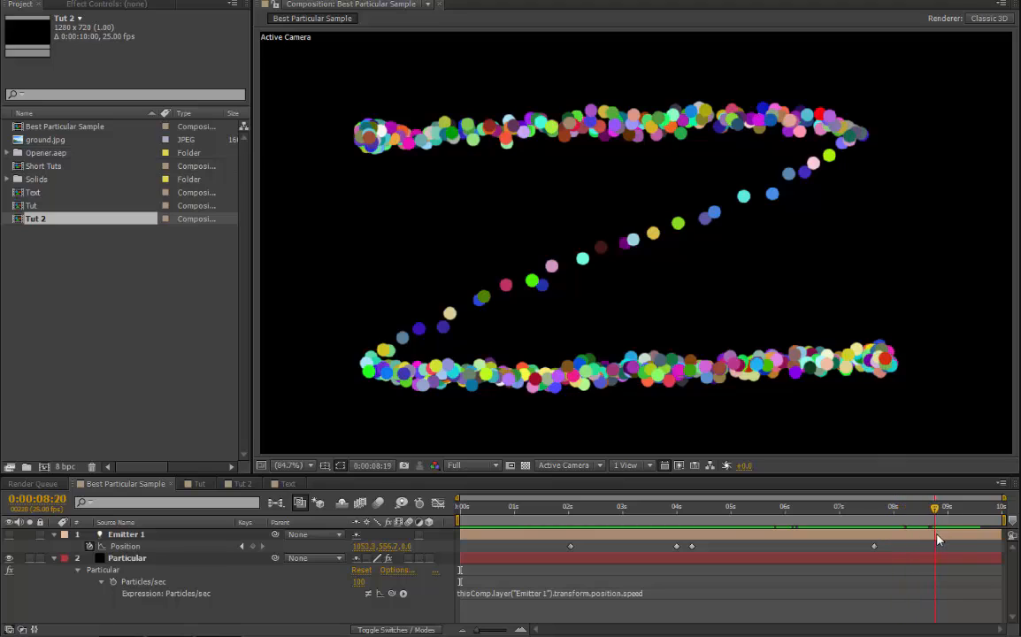
{"action": "left_click_drag", "start_coordinate": [935, 507], "coordinate": [977, 507]}
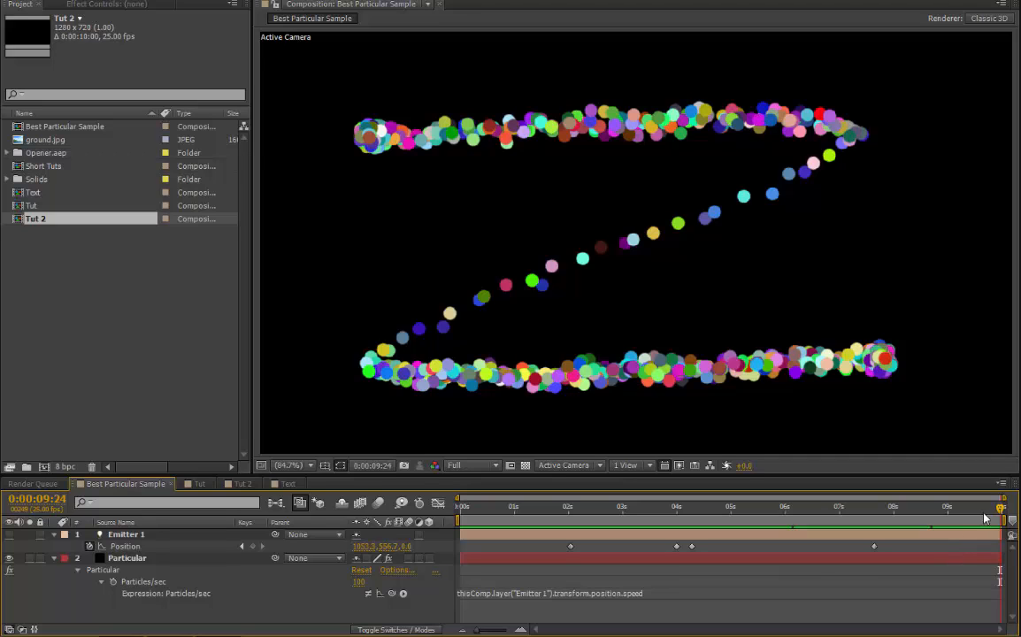
{"action": "left_click", "coordinate": [901, 506]}
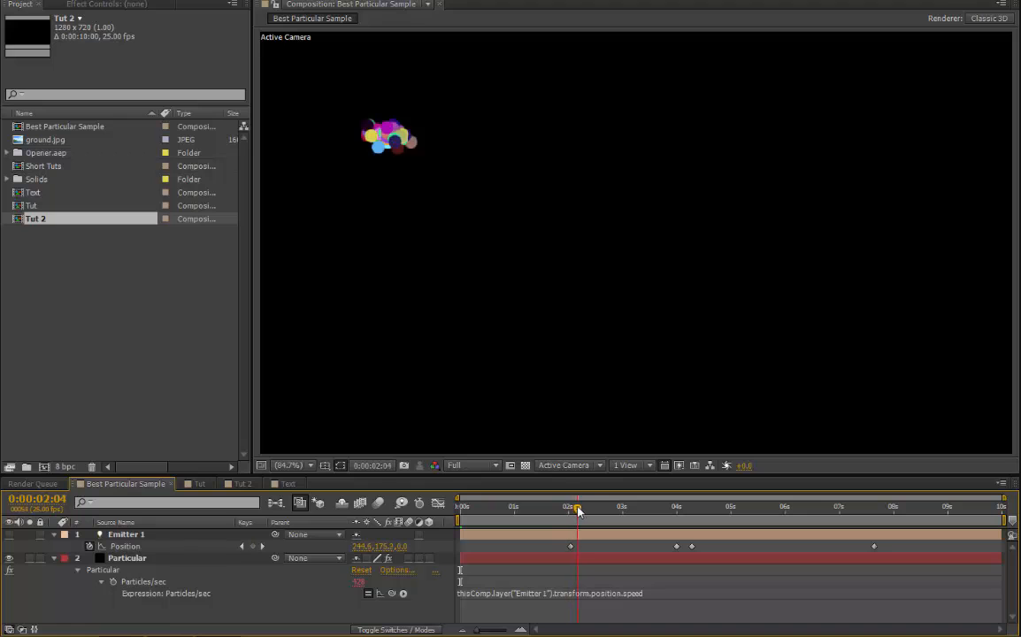
- Preview the denser speed-driven trail along the Z path, then switch to the Tut composition
{"action": "left_click_drag", "start_coordinate": [578, 506], "coordinate": [617, 506]}
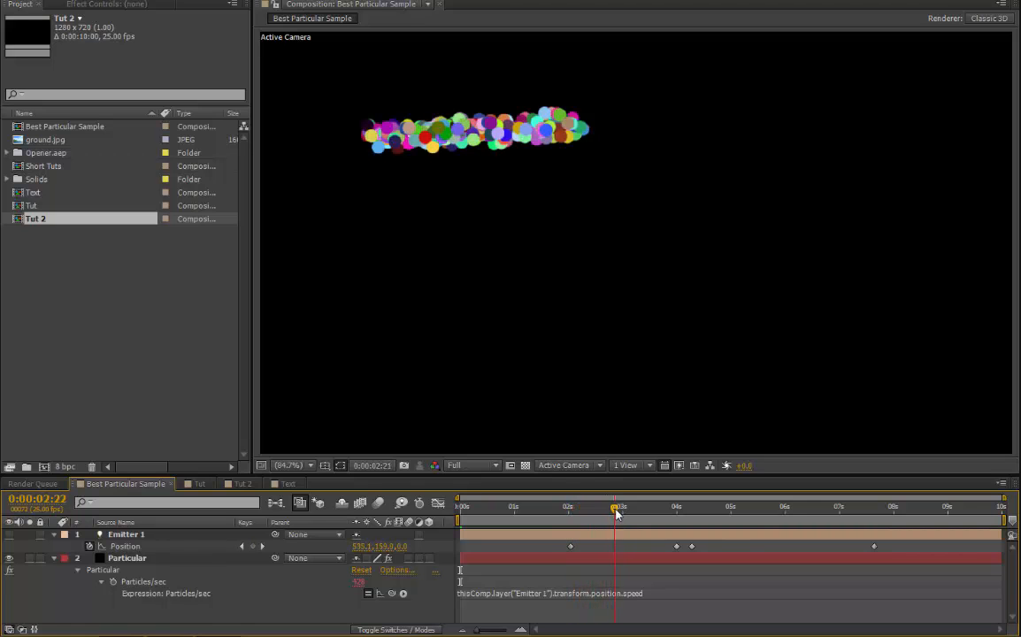
{"action": "left_click_drag", "start_coordinate": [617, 506], "coordinate": [640, 506]}
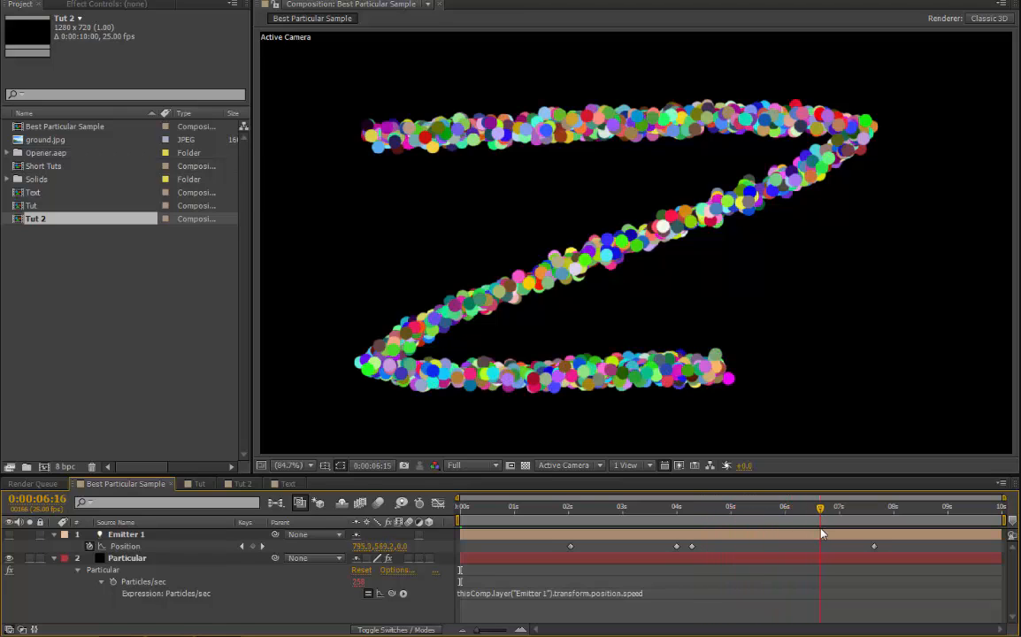
{"action": "left_click_drag", "start_coordinate": [821, 506], "coordinate": [892, 506]}
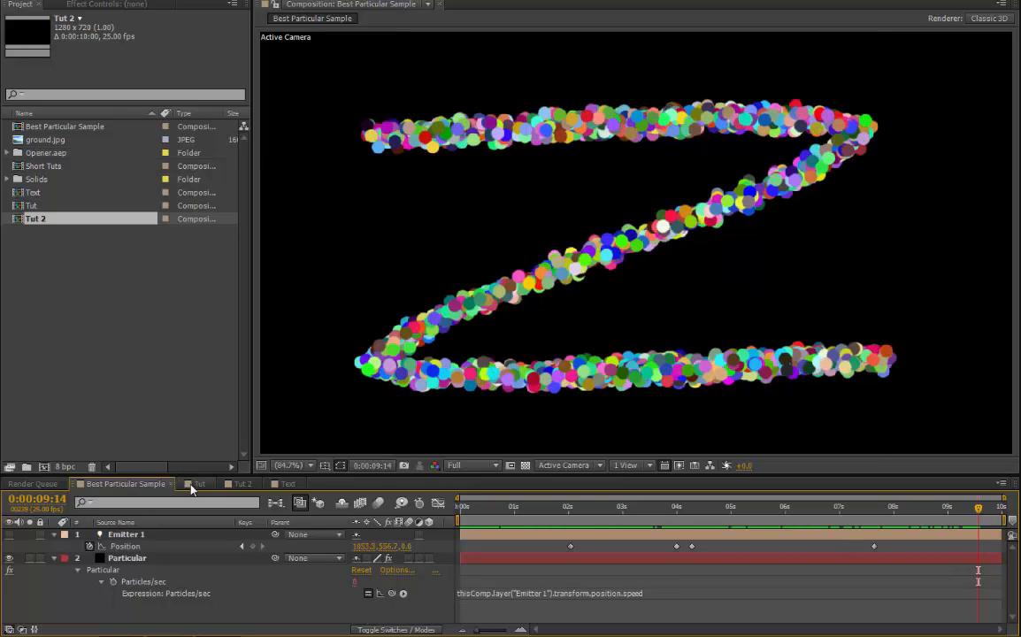
{"action": "left_click", "coordinate": [199, 484]}
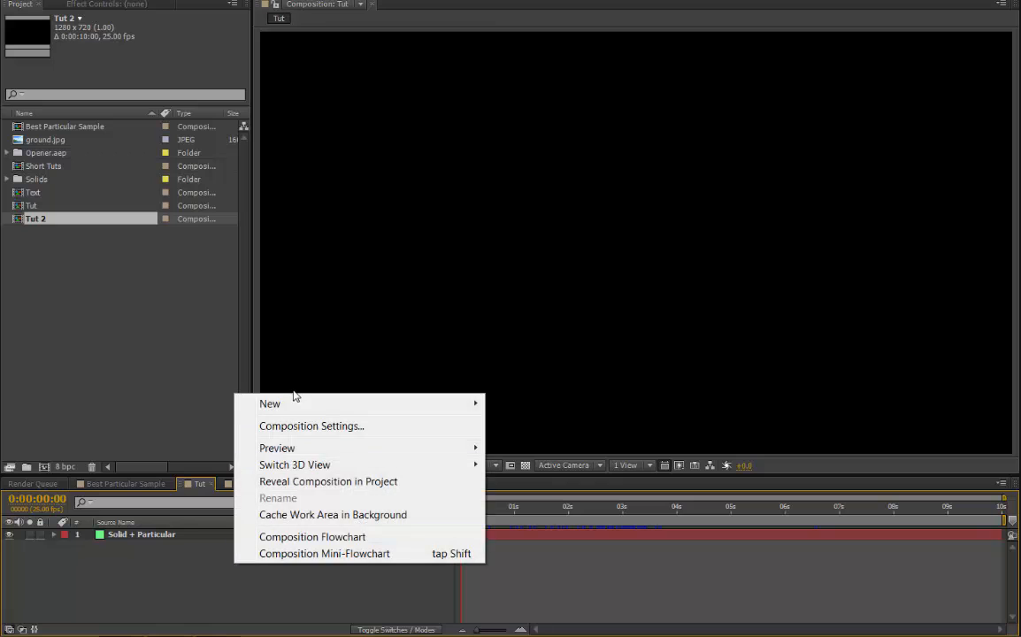
{"action": "mouse_move", "coordinate": [269, 404]}
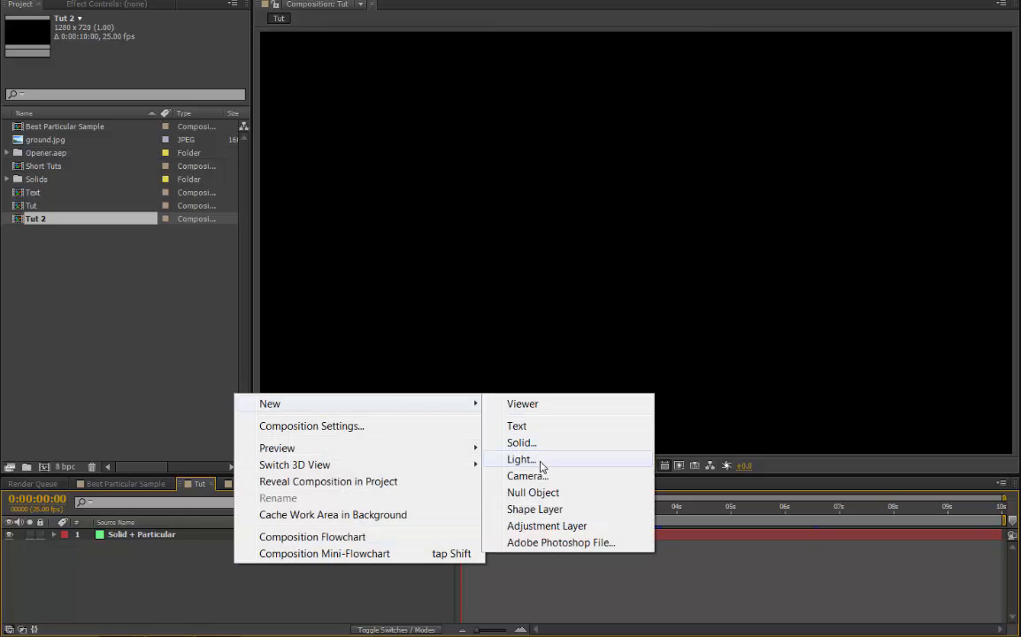
- Create a new light layer named 'Emitter 1' through Light Settings
{"action": "left_click", "coordinate": [520, 459]}
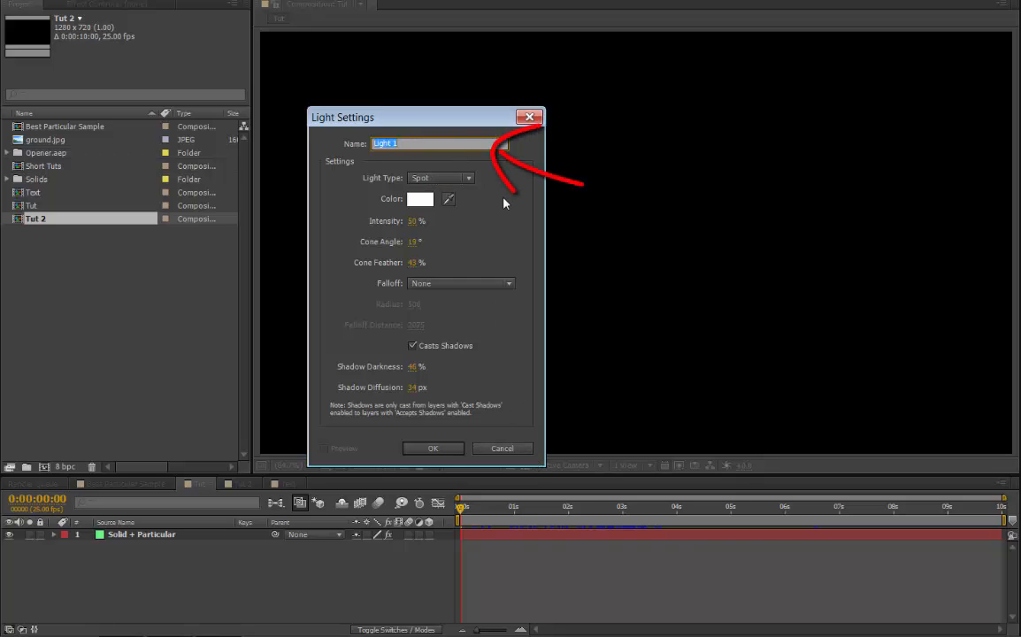
{"action": "type", "text": "Emitter"}
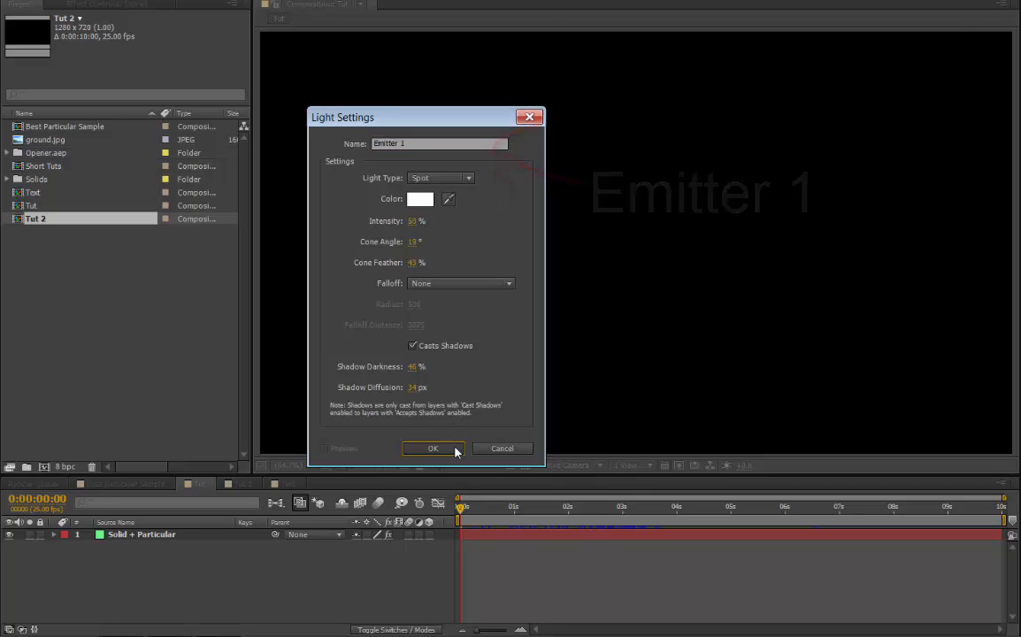
{"action": "left_click", "coordinate": [432, 449]}
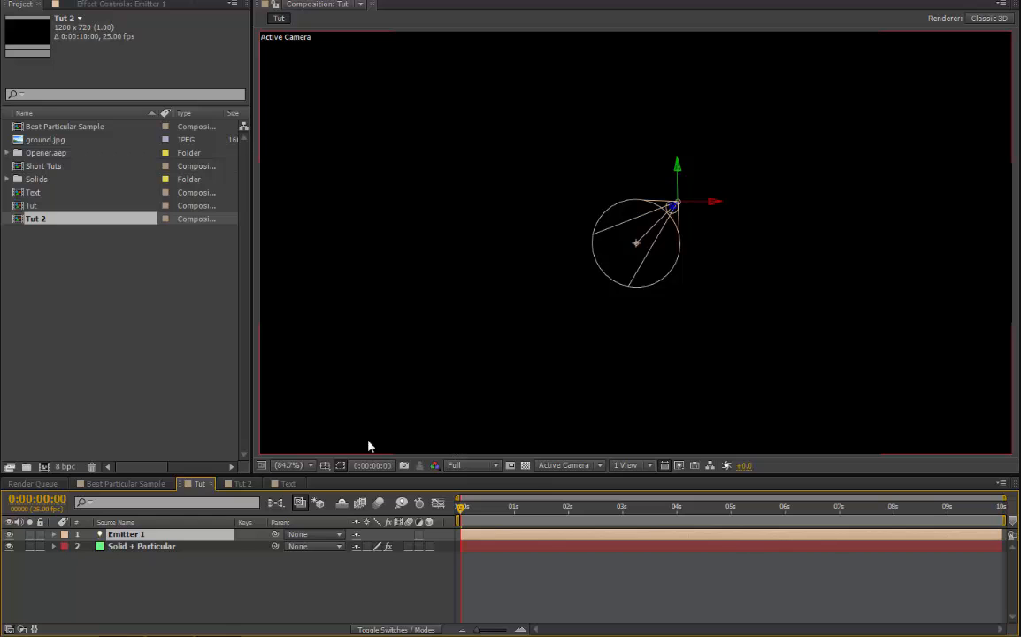
- Set Particular's Emitter Type on Solid + Particular to Light(s)
{"action": "left_click", "coordinate": [142, 546]}
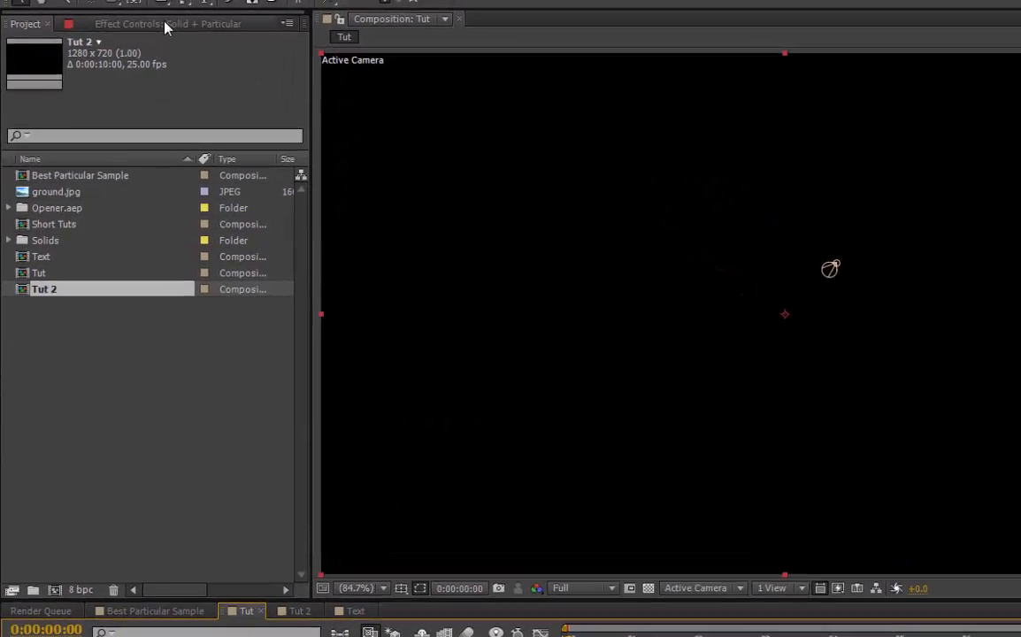
{"action": "left_click", "coordinate": [168, 24]}
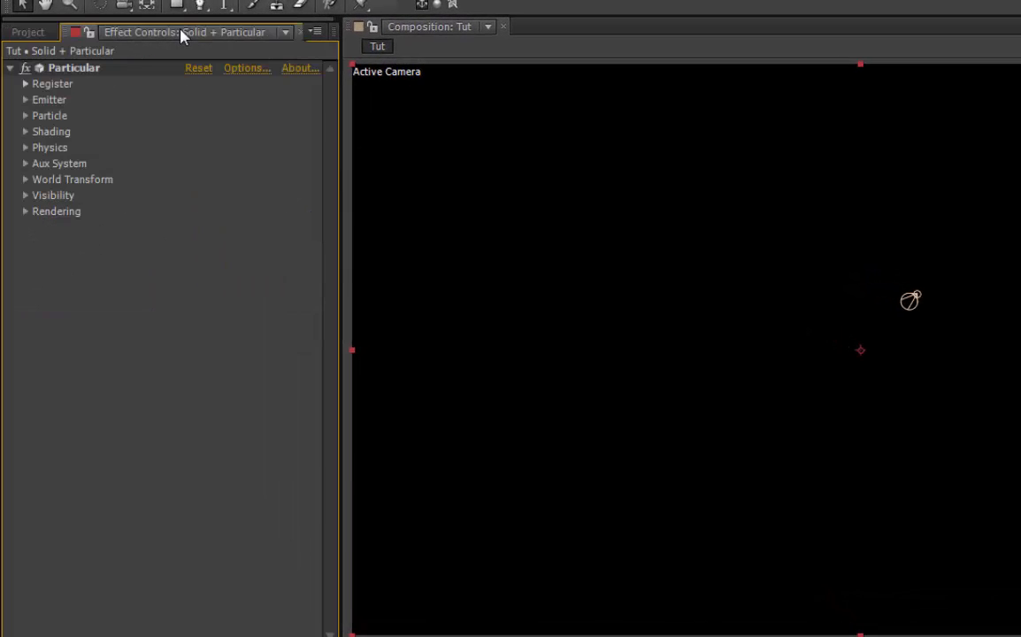
{"action": "left_click", "coordinate": [25, 99]}
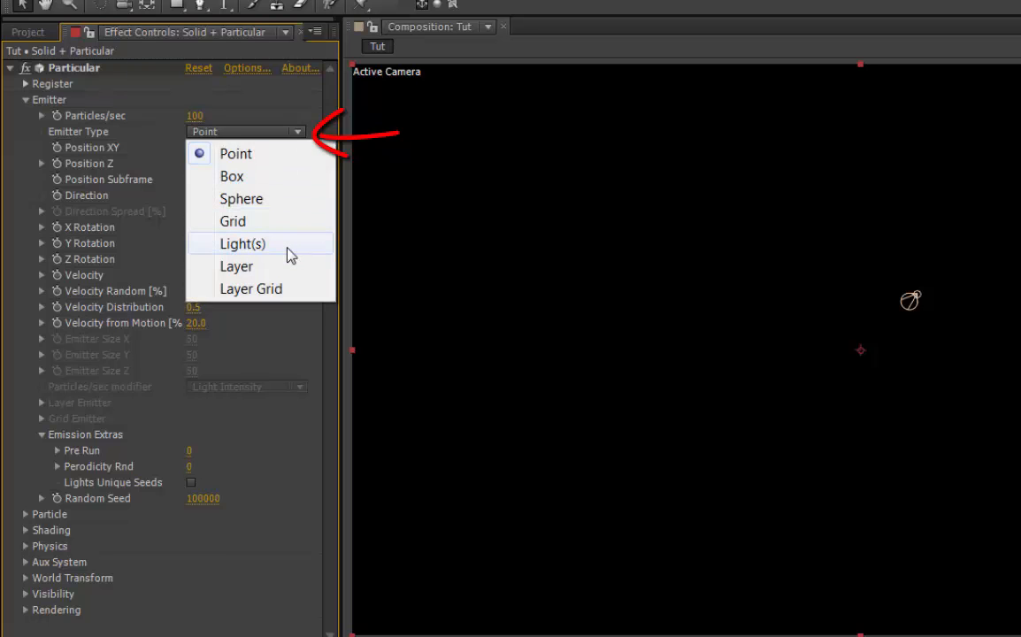
{"action": "left_click", "coordinate": [242, 243]}
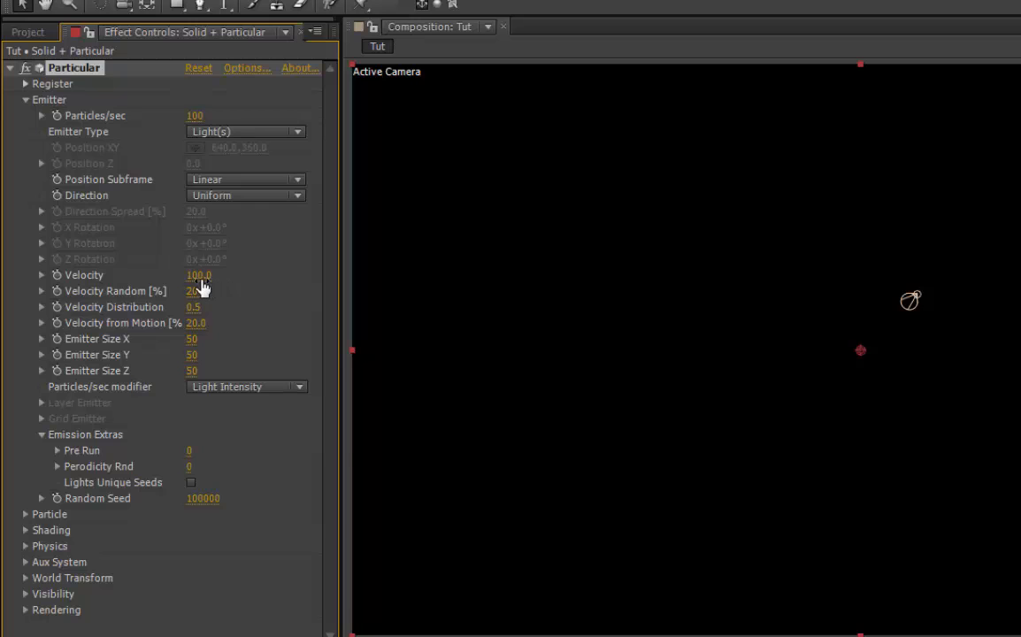
- Set Velocity, Velocity Random and Velocity from Motion to 0
{"action": "double_click", "coordinate": [199, 274]}
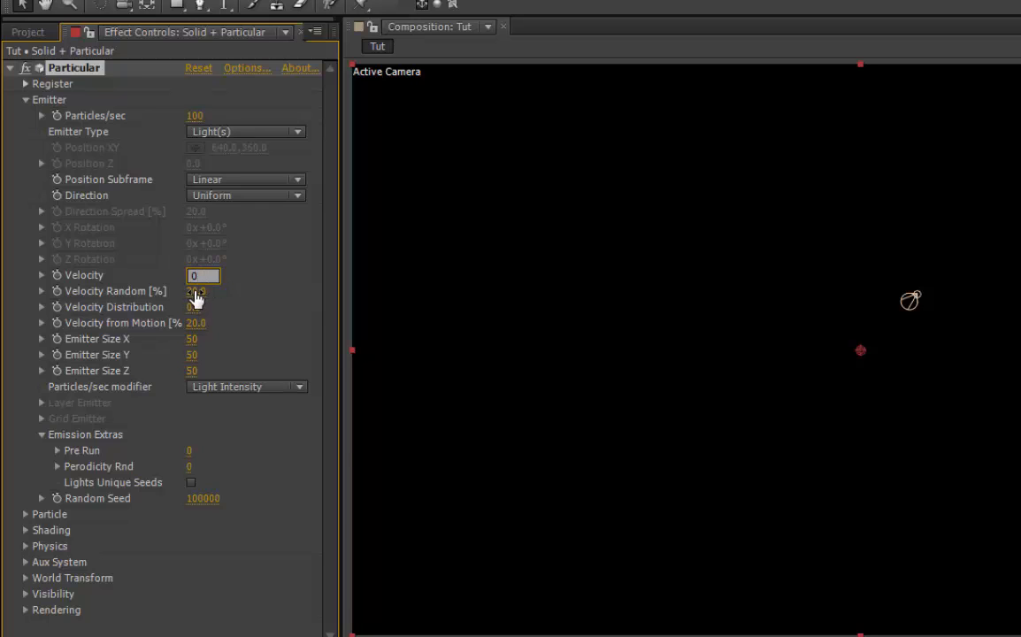
{"action": "left_click", "coordinate": [204, 308]}
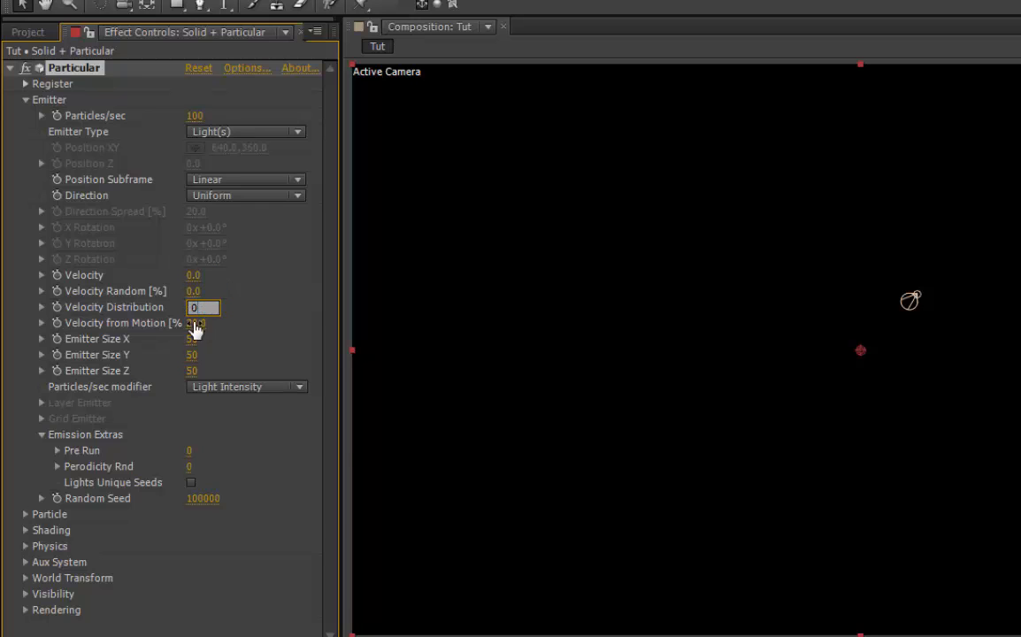
{"action": "left_click", "coordinate": [203, 324]}
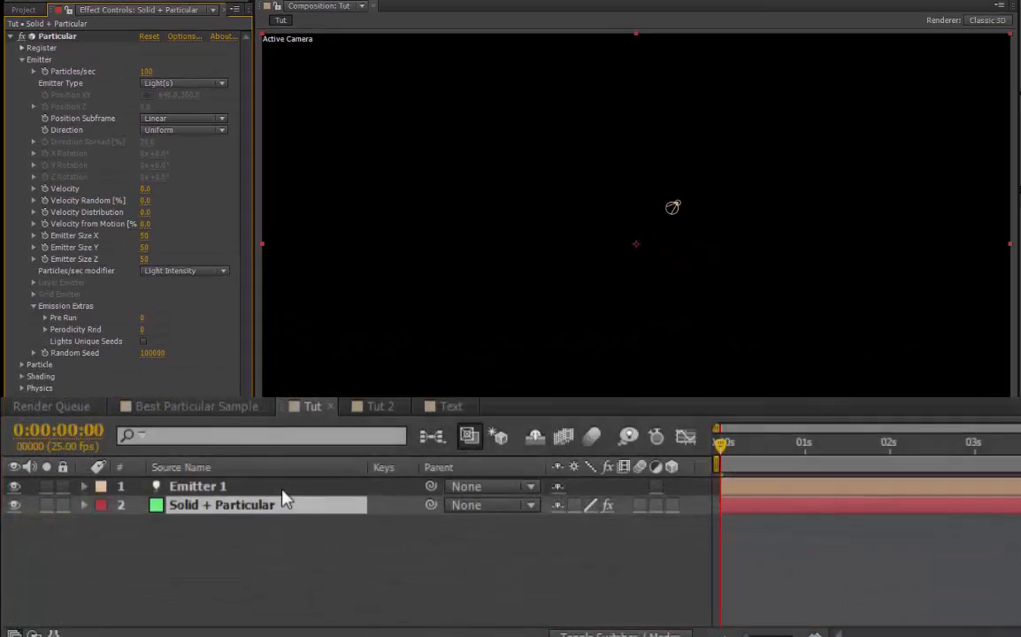
- Reveal Emitter 1's Position and expand Solid + Particular's effects to show Particular
{"action": "left_click", "coordinate": [197, 486]}
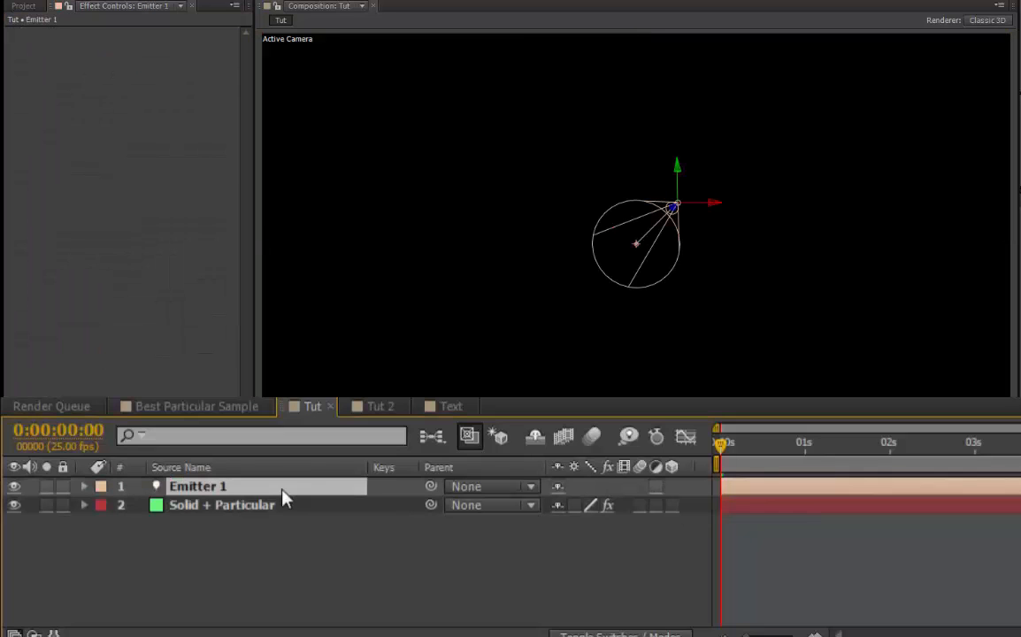
{"action": "key", "text": "p"}
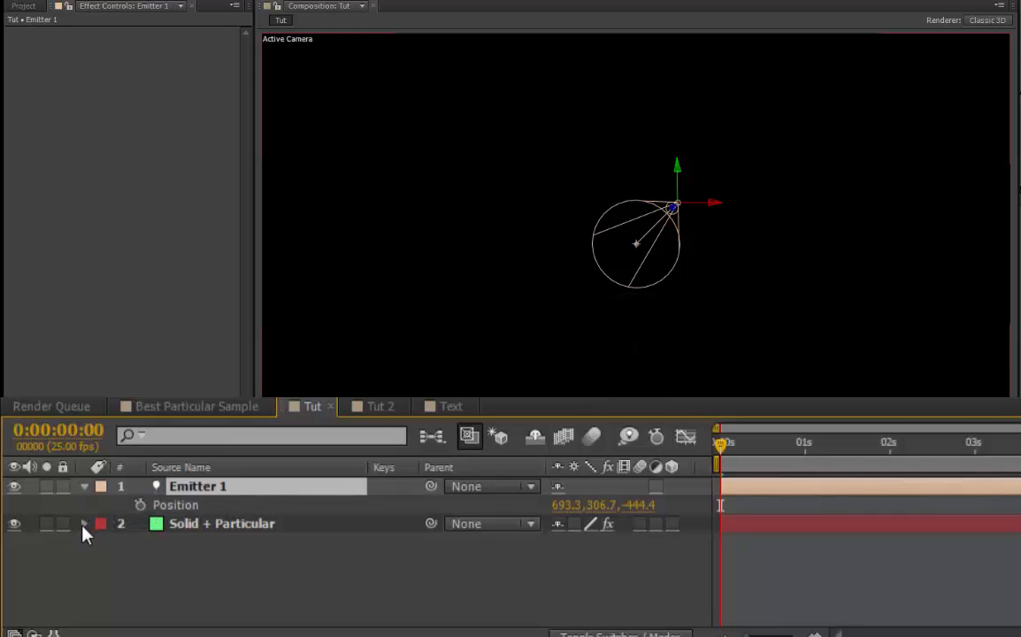
{"action": "left_click", "coordinate": [84, 524]}
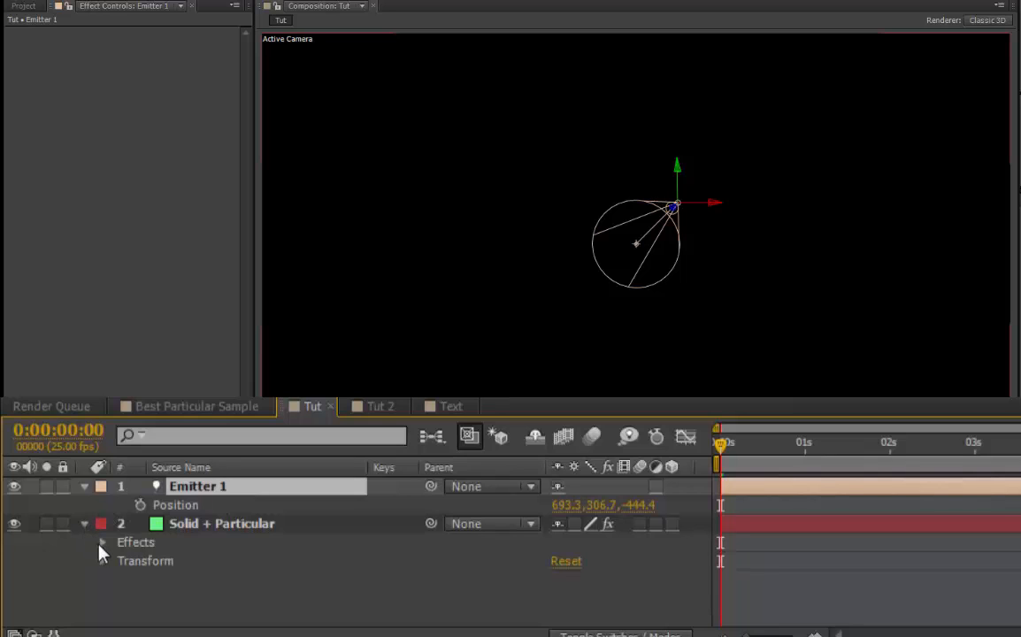
{"action": "left_click", "coordinate": [102, 543]}
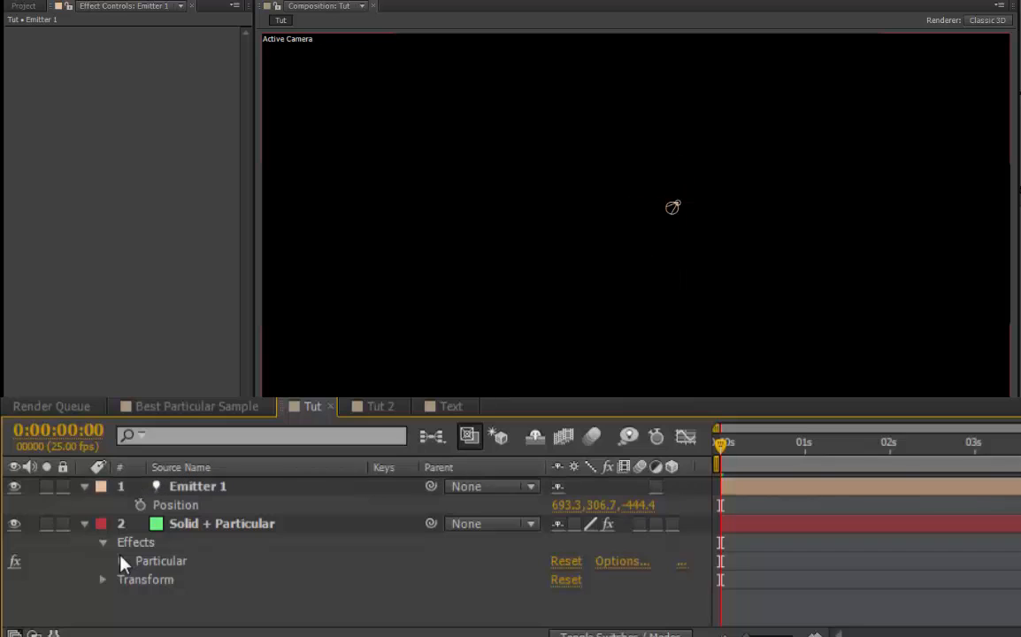
- Link Particles/sec by expression to Emitter 1's position speed
{"action": "left_click", "coordinate": [102, 561]}
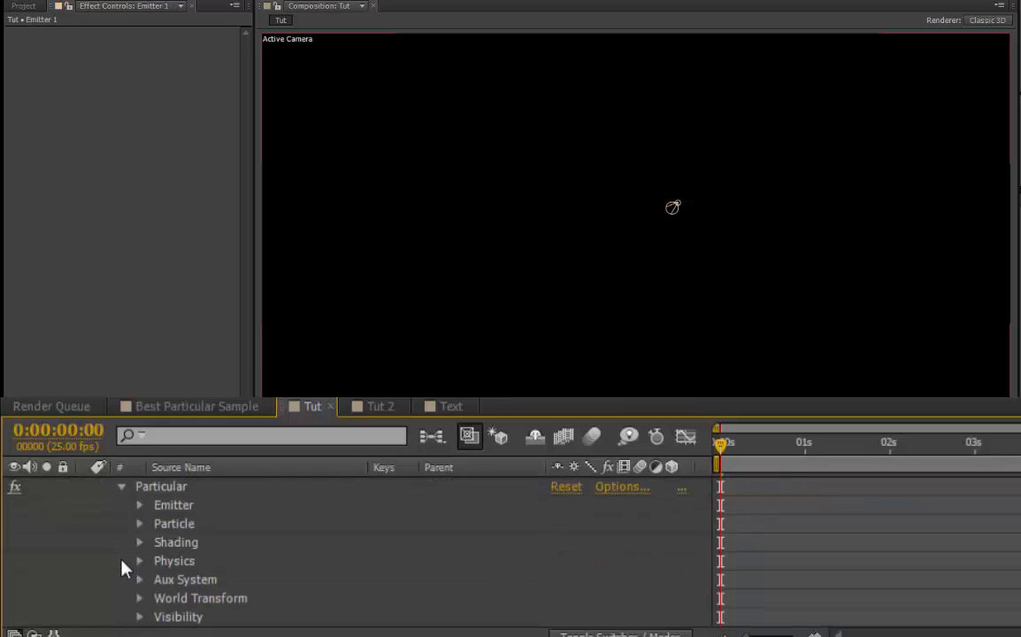
{"action": "mouse_move", "coordinate": [139, 509]}
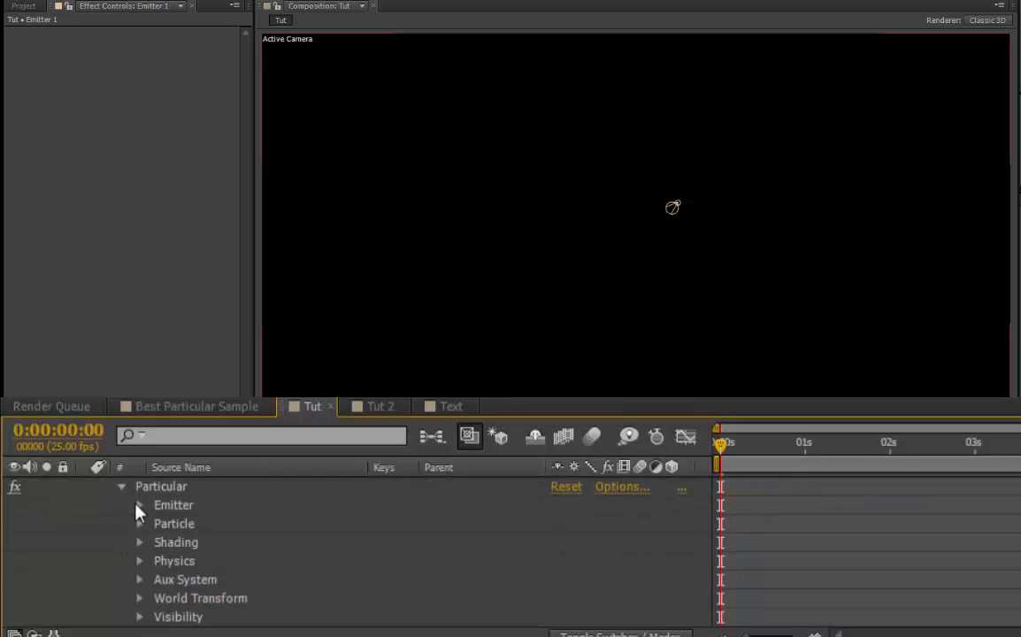
{"action": "left_click", "coordinate": [139, 505]}
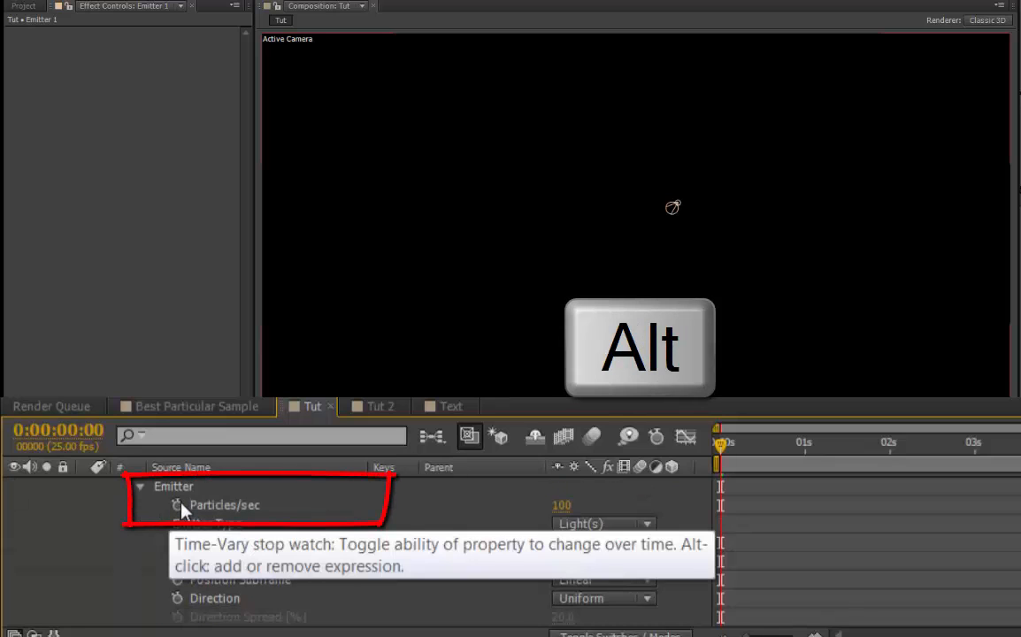
{"action": "left_click", "coordinate": [176, 505]}
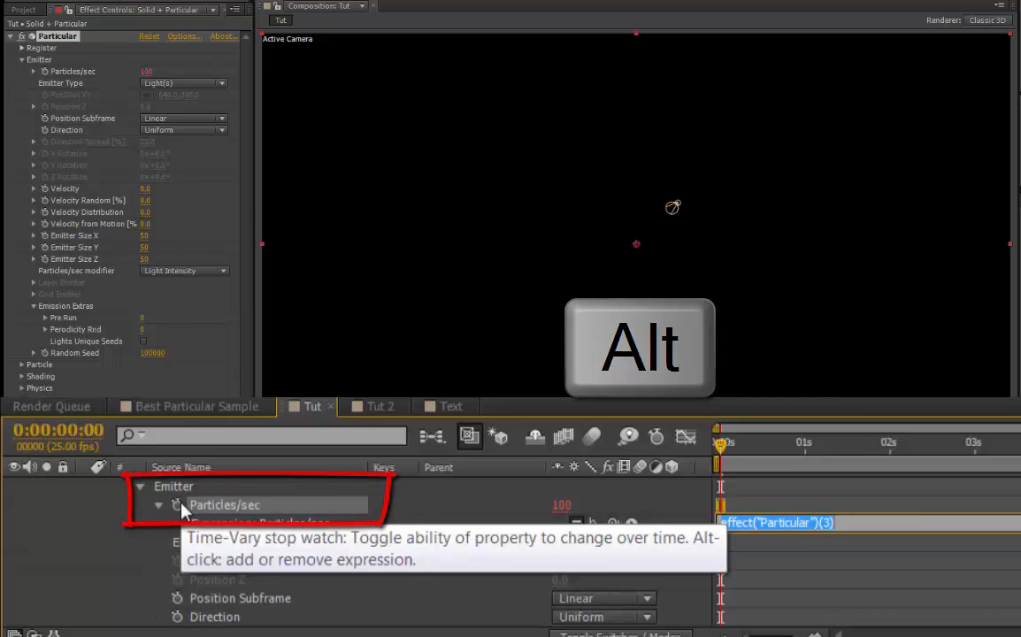
{"action": "left_click", "coordinate": [176, 504]}
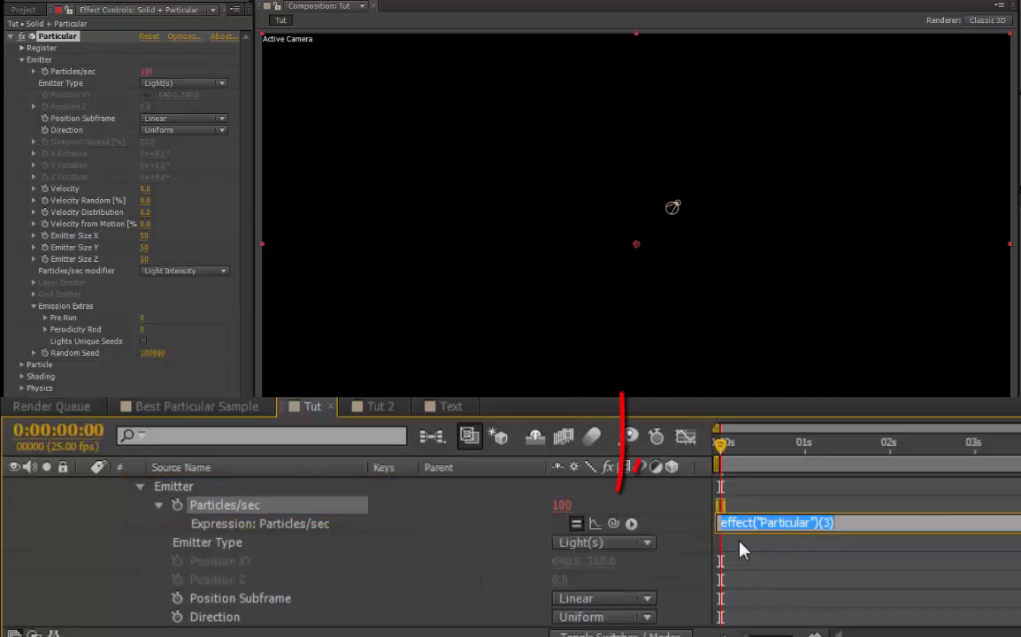
{"action": "mouse_move", "coordinate": [613, 524]}
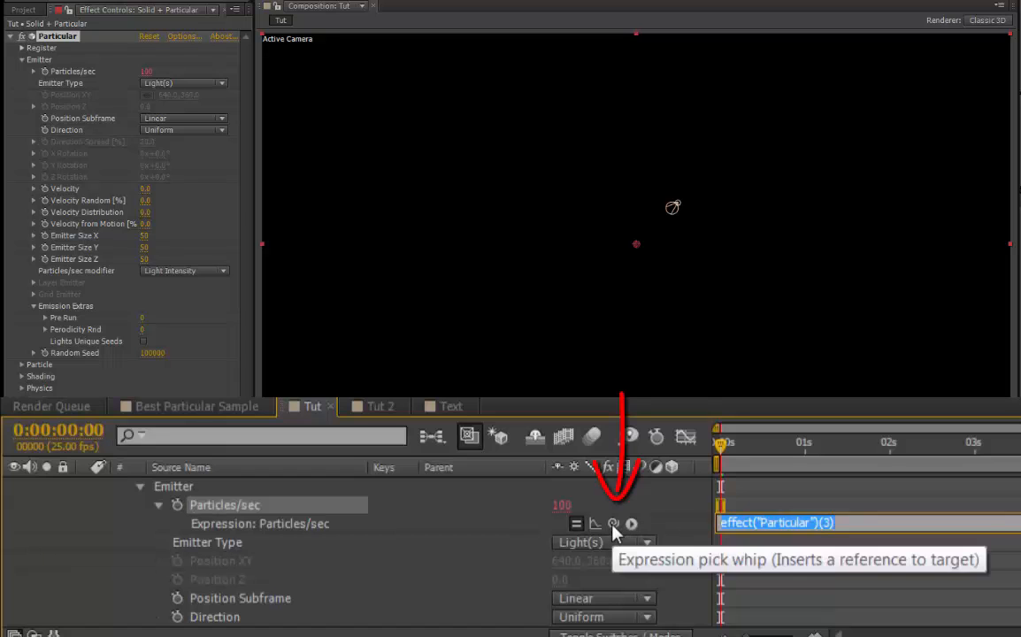
{"action": "mouse_move", "coordinate": [540, 527]}
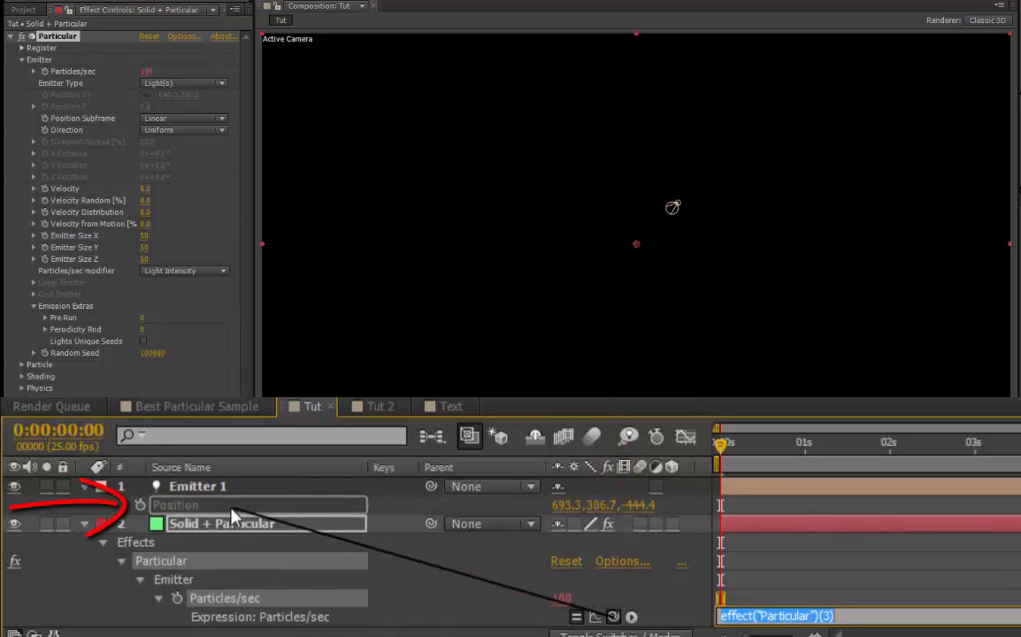
{"action": "mouse_move", "coordinate": [224, 516]}
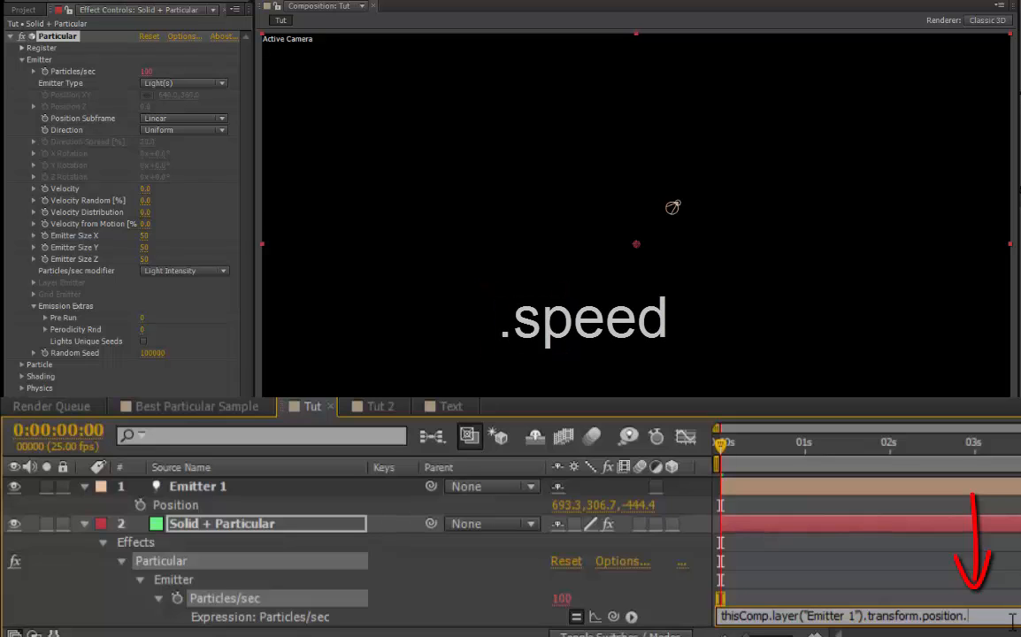
{"action": "type", "text": "speed"}
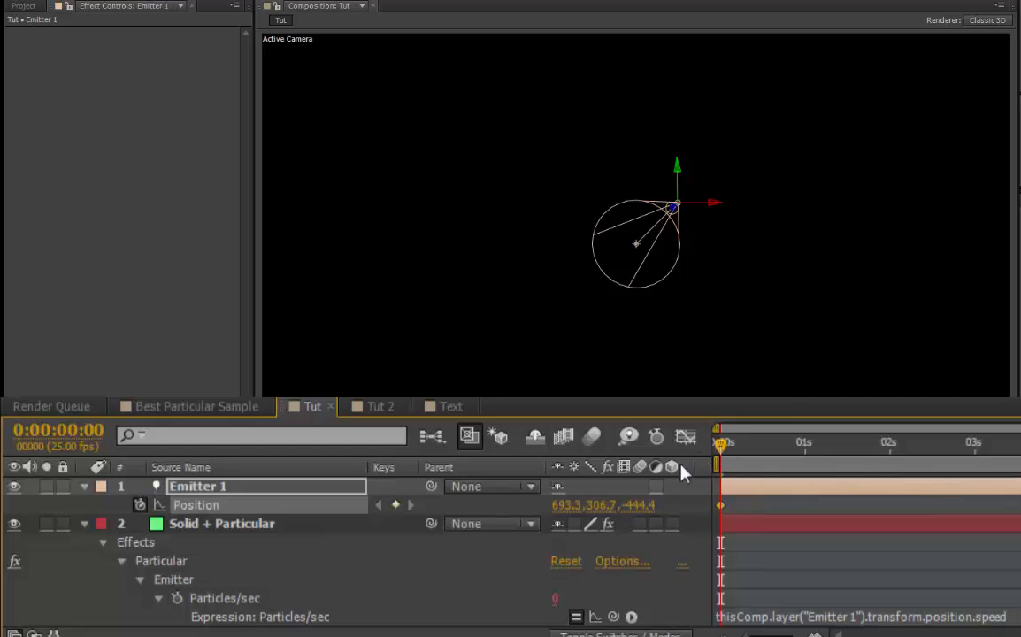
{"action": "mouse_move", "coordinate": [567, 511]}
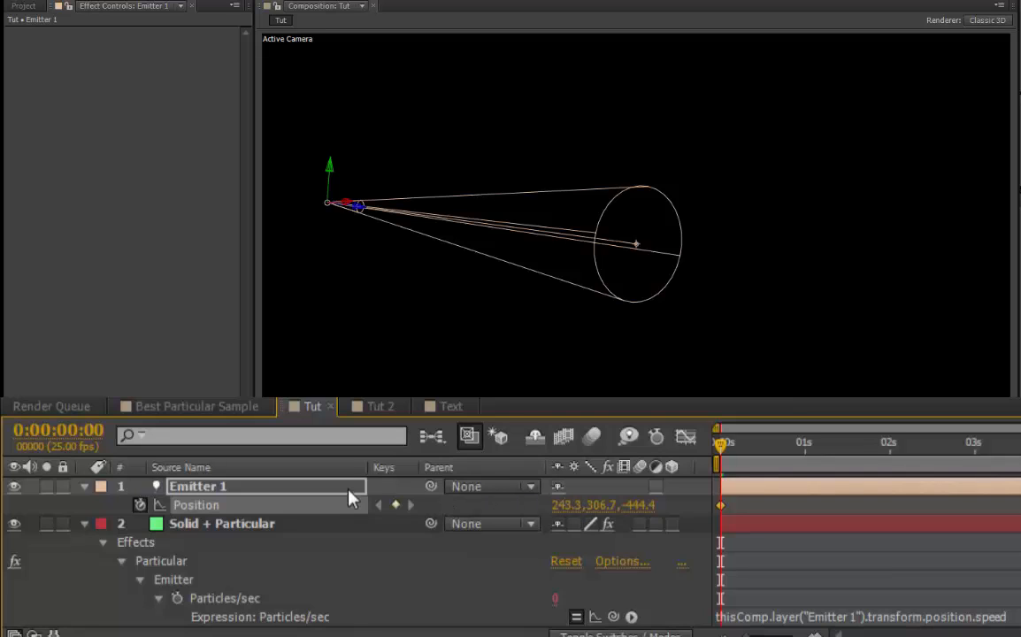
{"action": "mouse_move", "coordinate": [355, 491]}
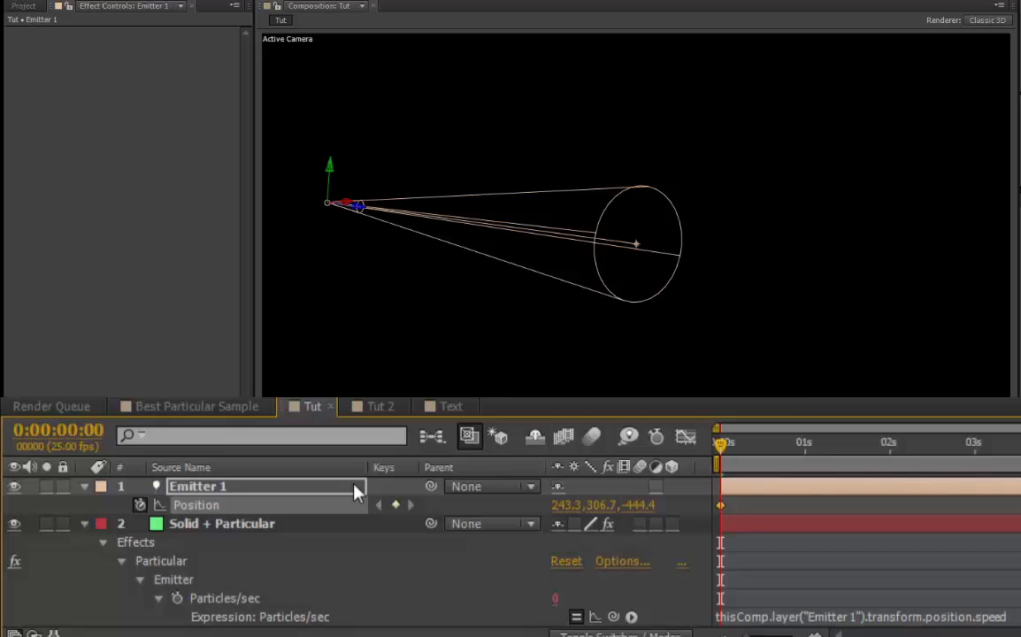
{"action": "mouse_move", "coordinate": [598, 517]}
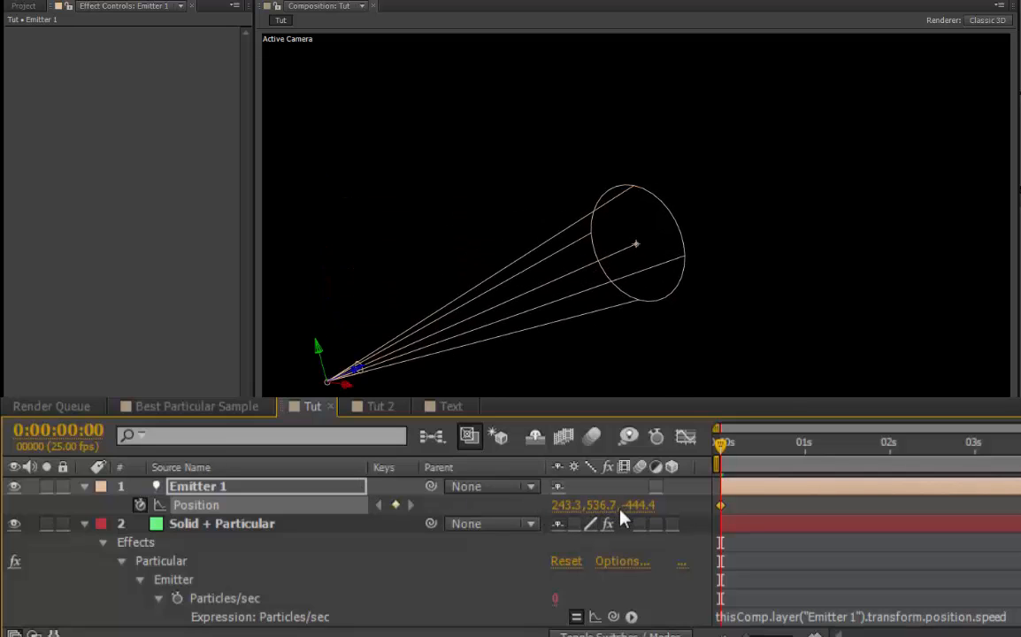
{"action": "mouse_move", "coordinate": [721, 456]}
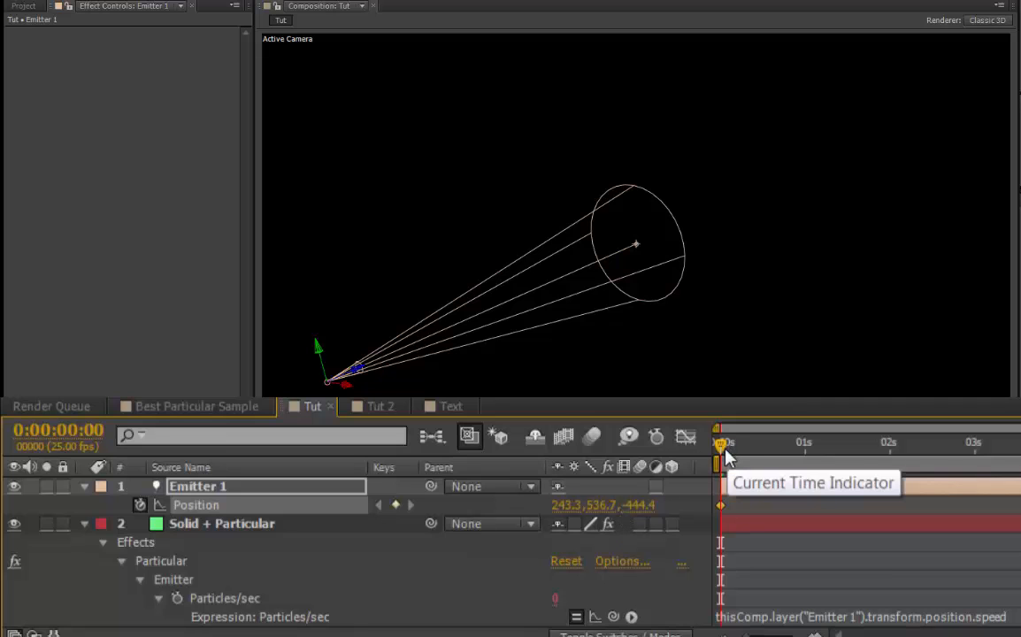
- Move the time indicator to the 2-second mark
{"action": "left_click_drag", "start_coordinate": [721, 443], "coordinate": [889, 442]}
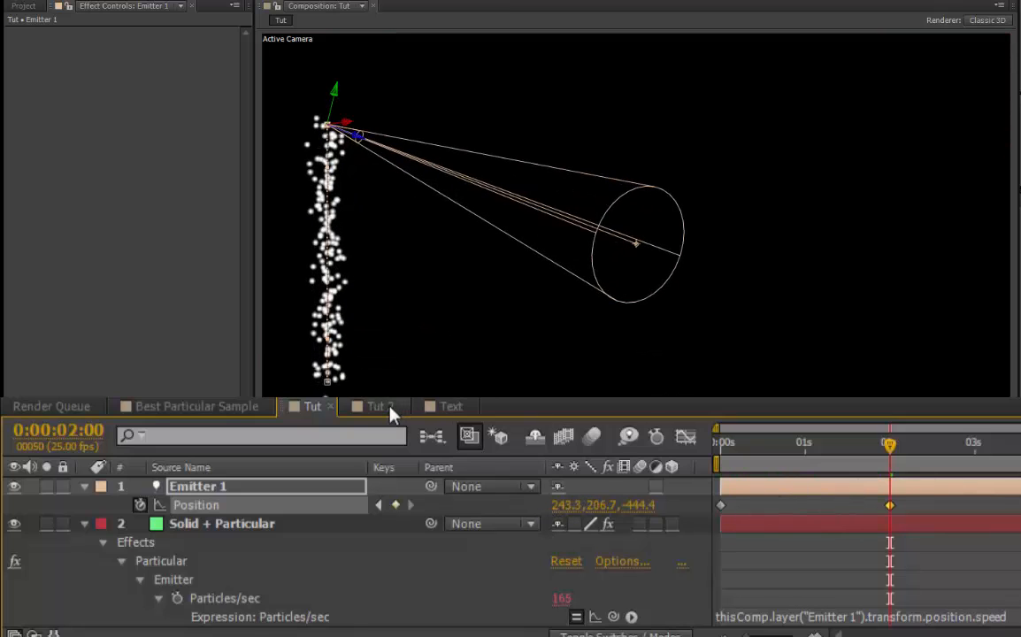
- Open Tut 2 and scrub forward to watch the trail follow the curving path
{"action": "left_click", "coordinate": [378, 406]}
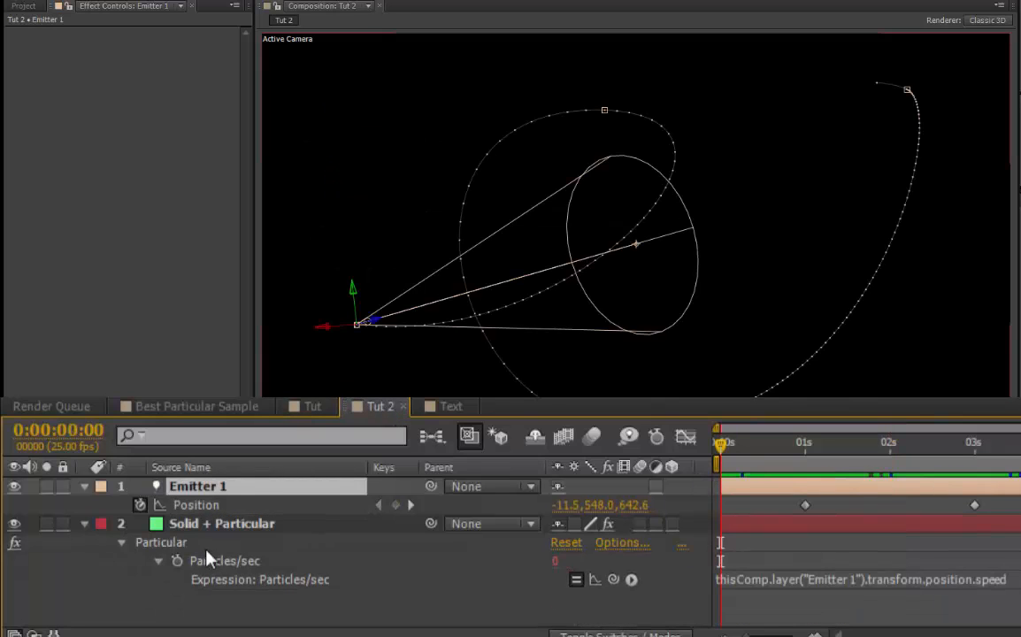
{"action": "left_click", "coordinate": [222, 523]}
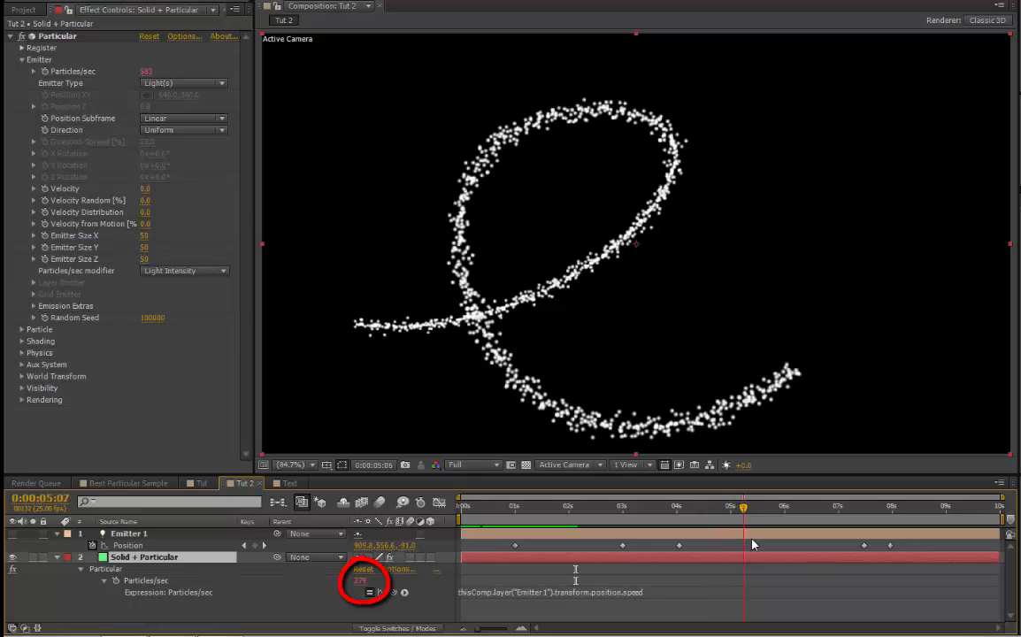
{"action": "left_click_drag", "start_coordinate": [743, 506], "coordinate": [827, 505]}
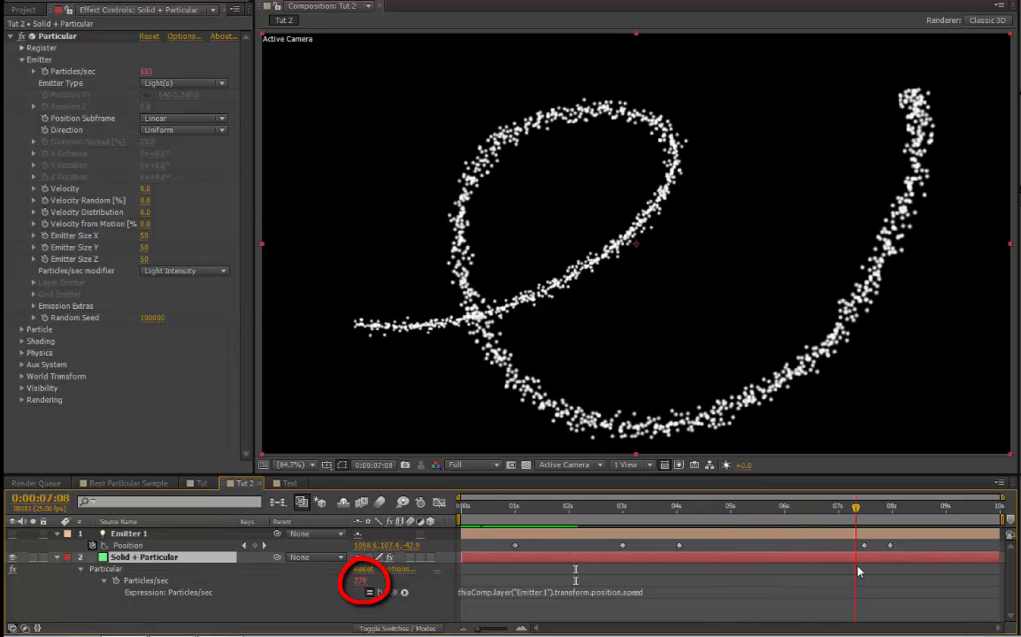
{"action": "left_click_drag", "start_coordinate": [856, 506], "coordinate": [874, 506]}
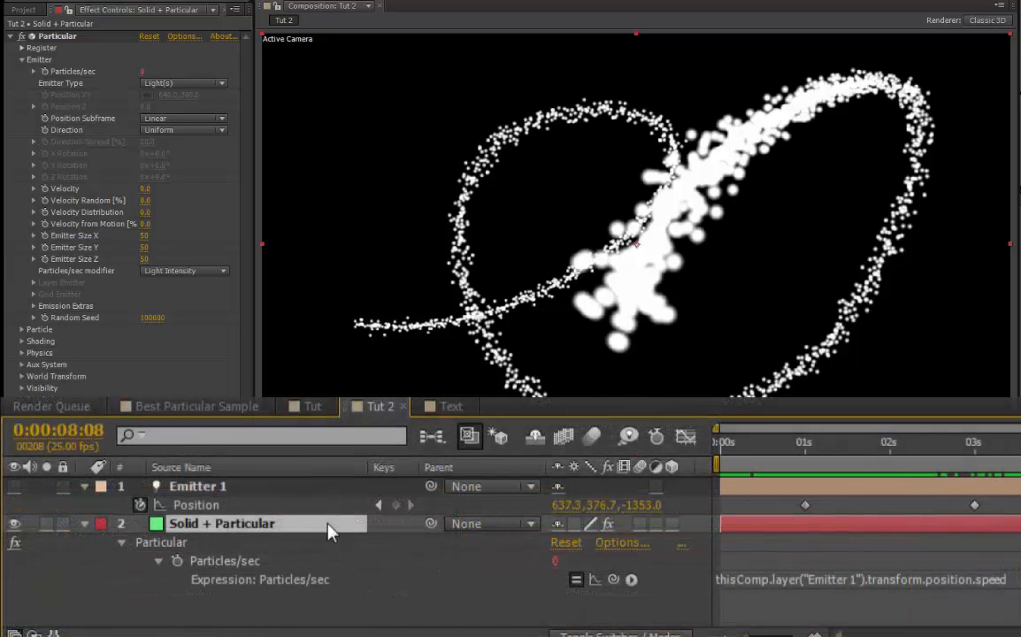
- Duplicate the Solid + Particular layer with Ctrl+D
{"action": "key", "text": "ctrl+d"}
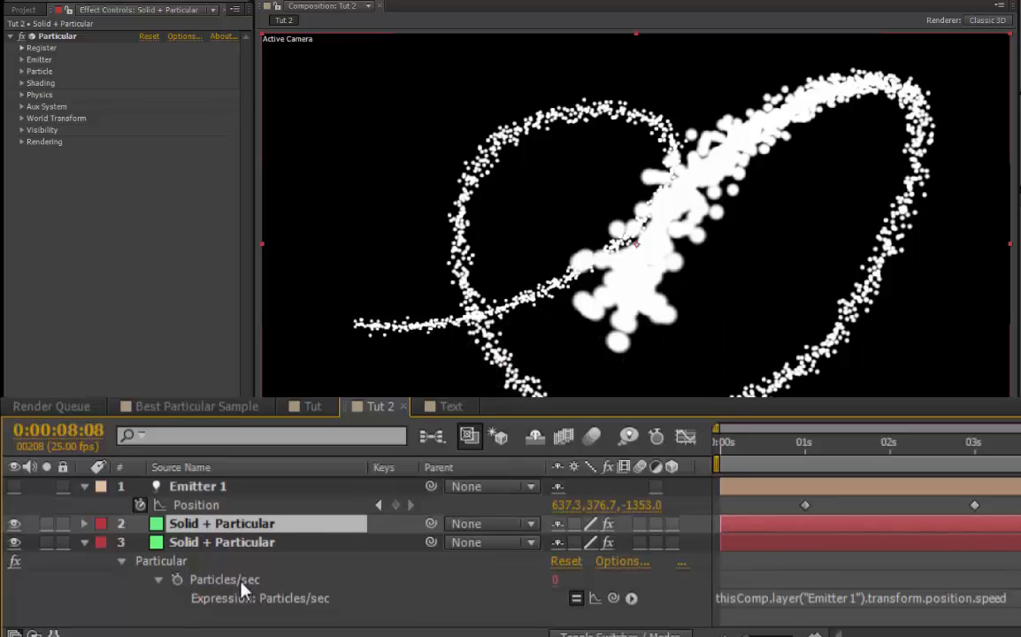
{"action": "mouse_move", "coordinate": [293, 604]}
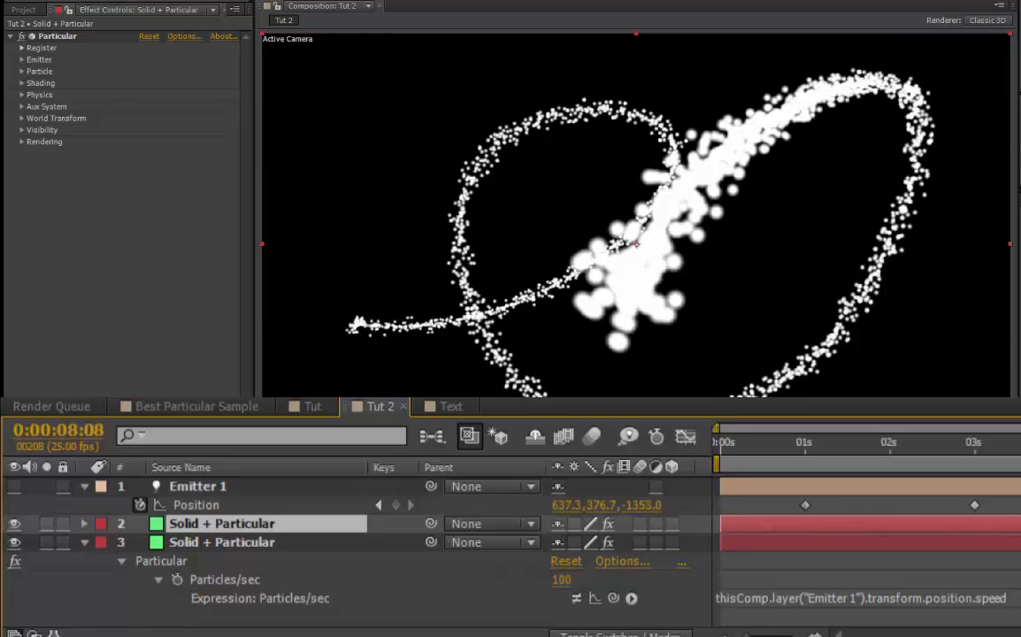
- Scrub near the start to preview the duplicate layer's emission
{"action": "left_click", "coordinate": [728, 442]}
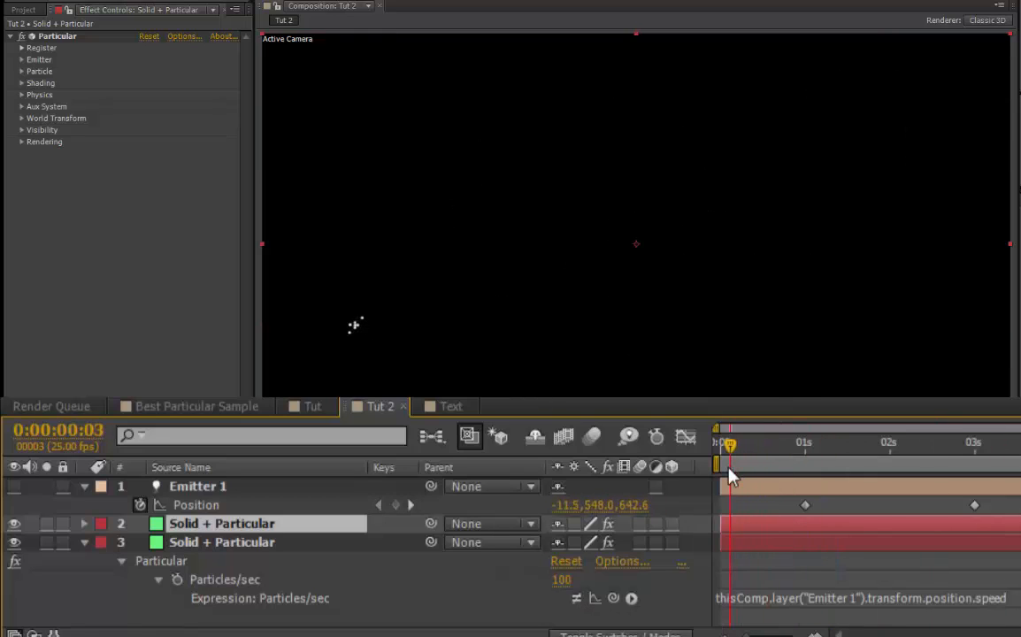
{"action": "left_click_drag", "start_coordinate": [726, 442], "coordinate": [791, 442]}
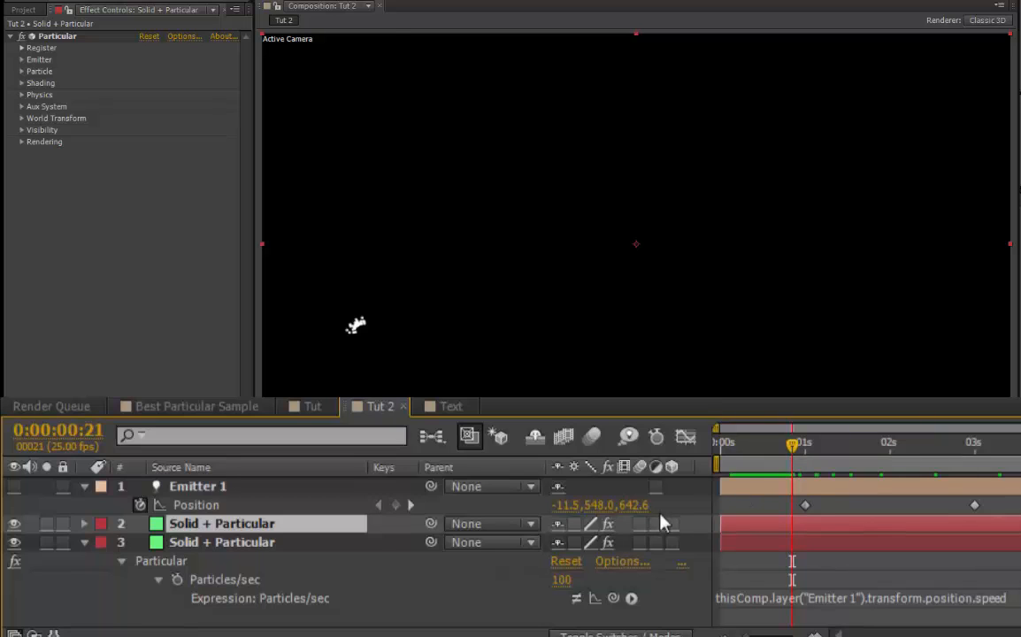
{"action": "left_click", "coordinate": [22, 59]}
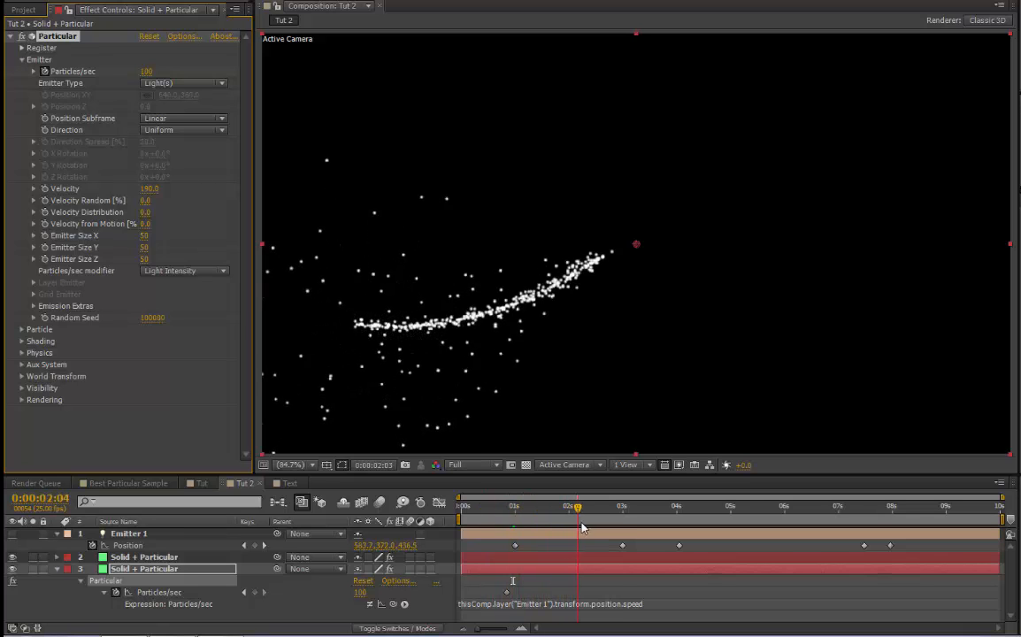
- Scrub toward the end to watch particles spread, then switch to the Text composition
{"action": "left_click", "coordinate": [698, 506]}
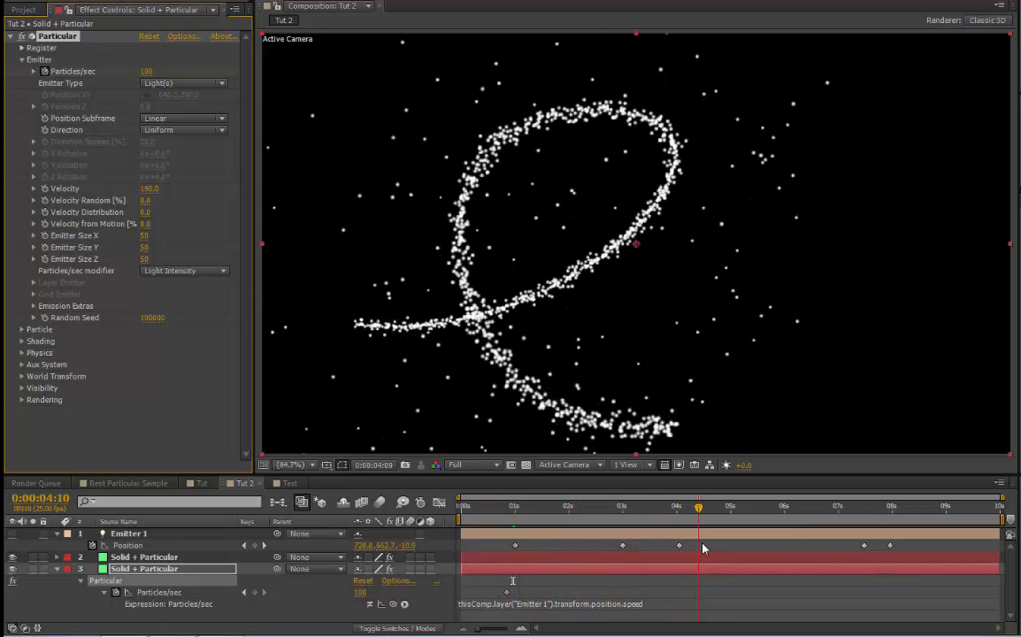
{"action": "left_click_drag", "start_coordinate": [700, 506], "coordinate": [848, 505]}
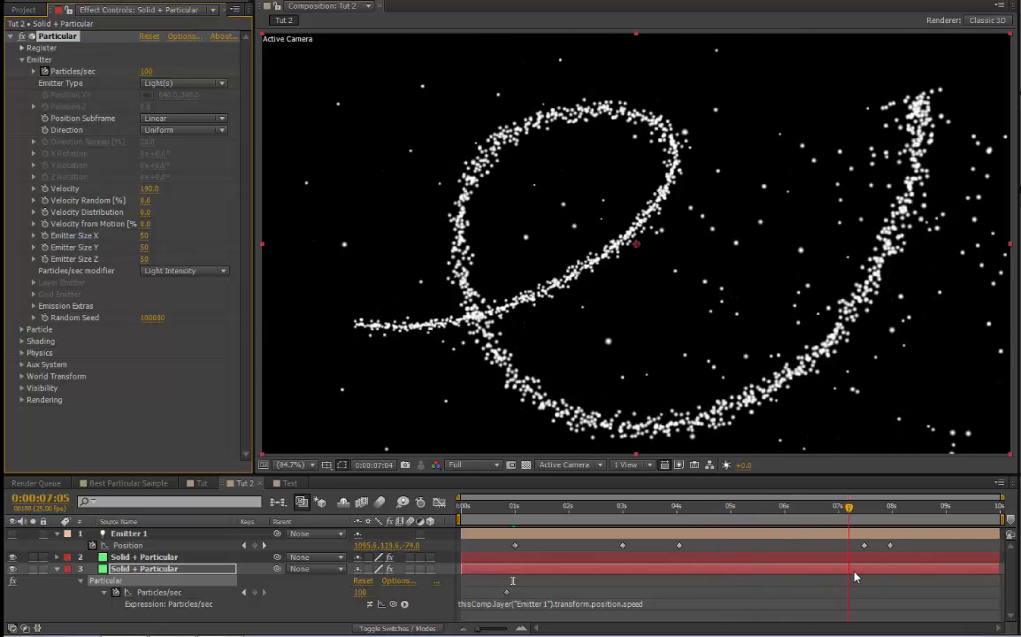
{"action": "left_click", "coordinate": [947, 505]}
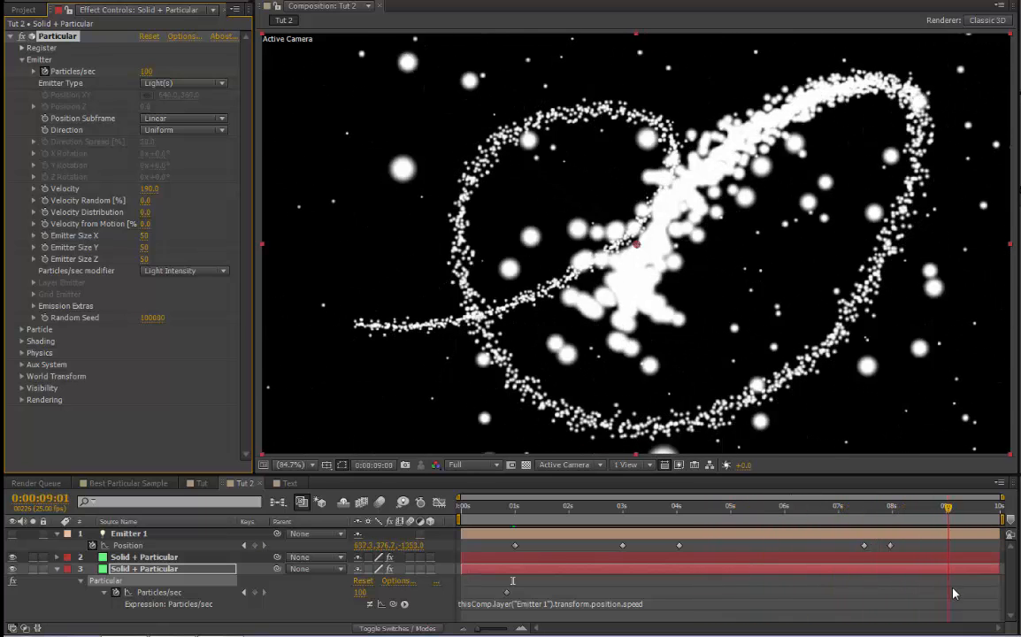
{"action": "left_click", "coordinate": [224, 531]}
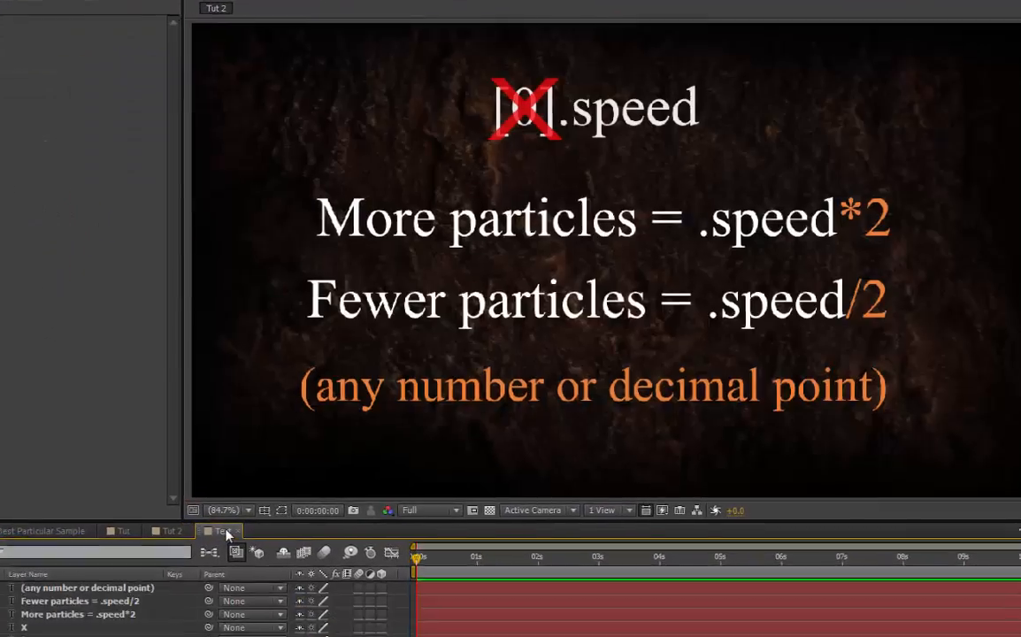